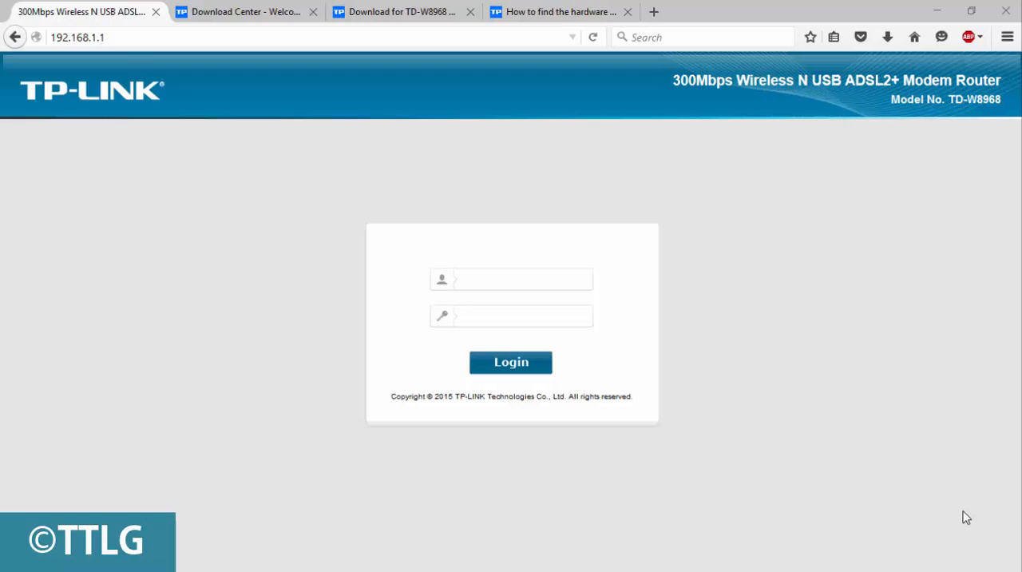
{"action": "mouse_move", "coordinate": [385, 532]}
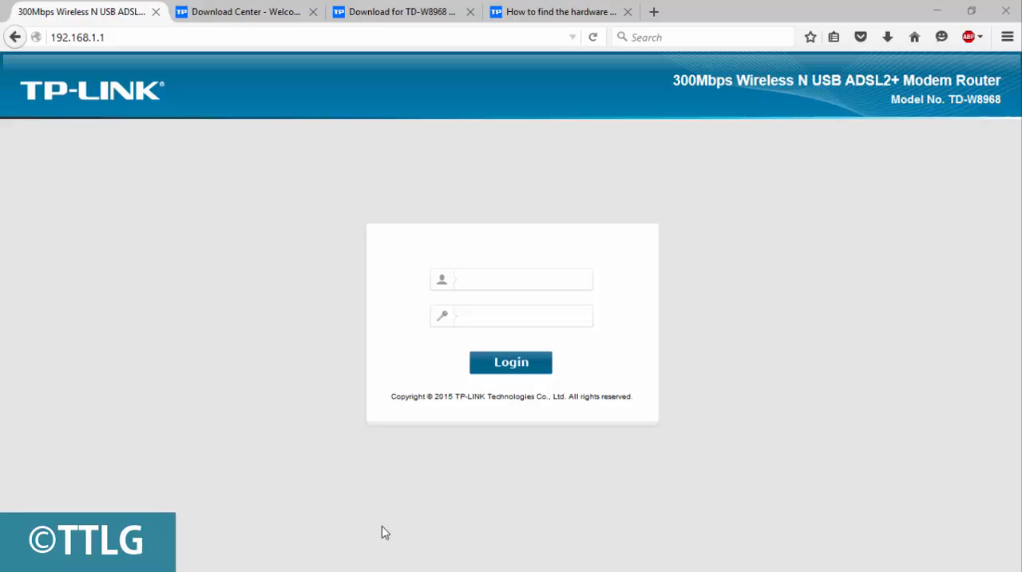
{"action": "mouse_move", "coordinate": [105, 89]}
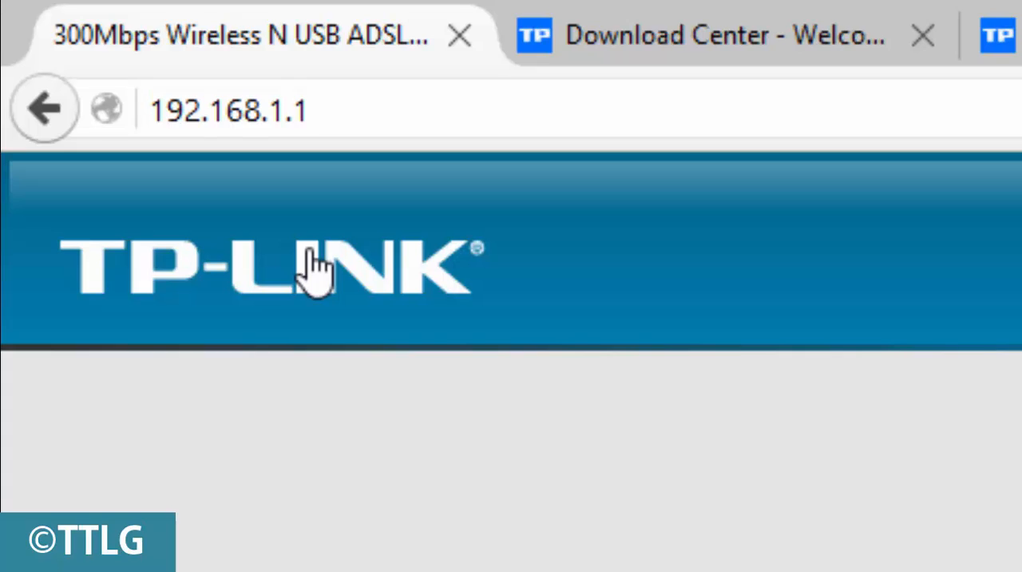
{"action": "mouse_move", "coordinate": [317, 236]}
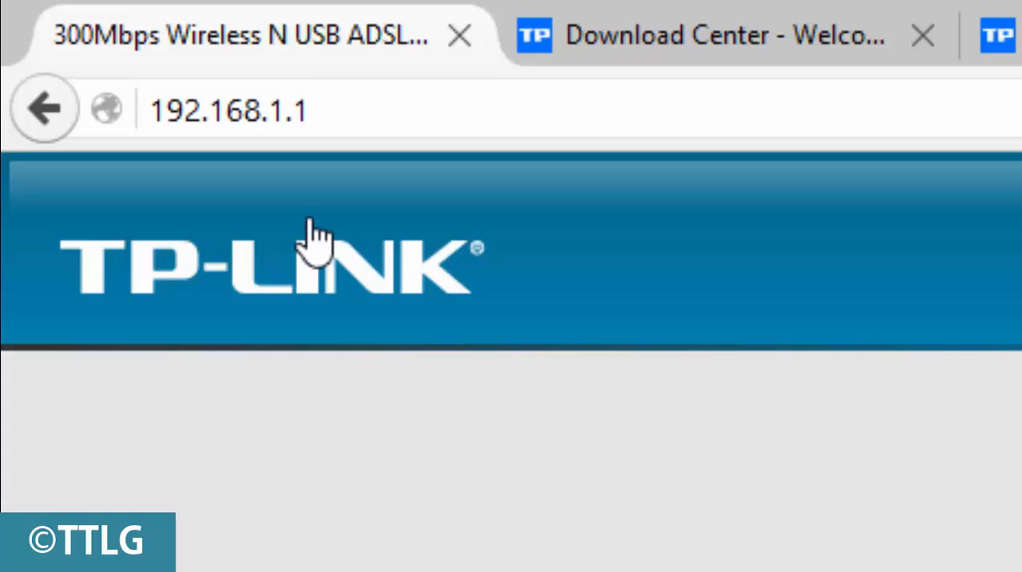
Search the TP-LINK site for the TD-W8968 model
{"action": "left_click", "coordinate": [227, 110]}
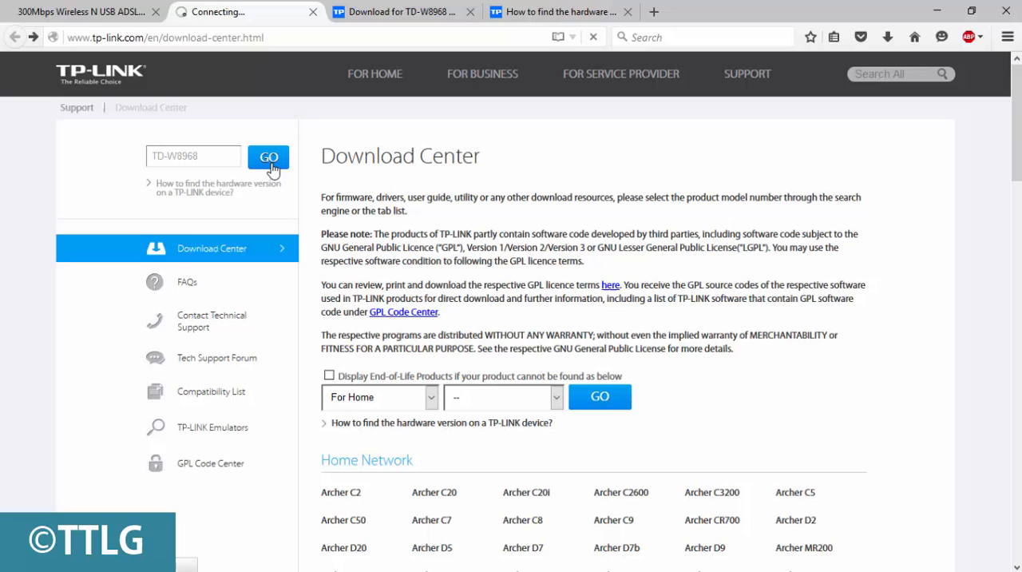
{"action": "left_click", "coordinate": [269, 155]}
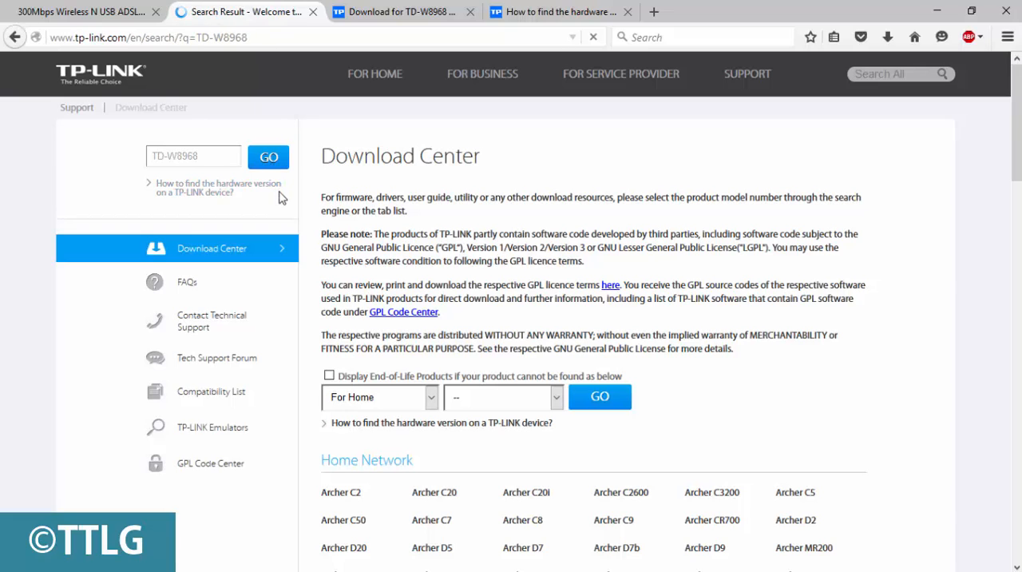
{"action": "left_click", "coordinate": [268, 156]}
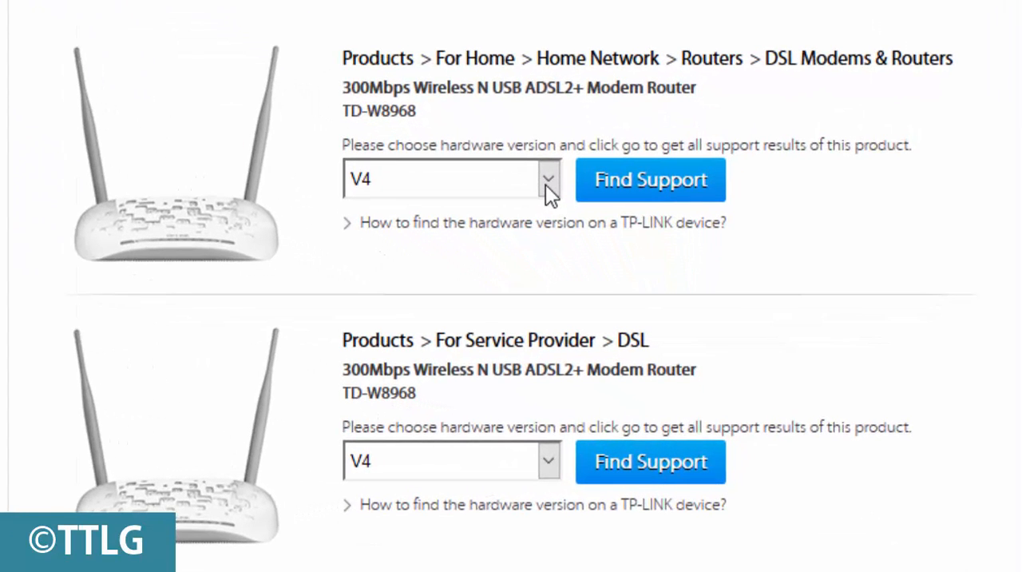
Set the home router's hardware version to V3 and view the hardware-version guide
{"action": "left_click", "coordinate": [547, 179]}
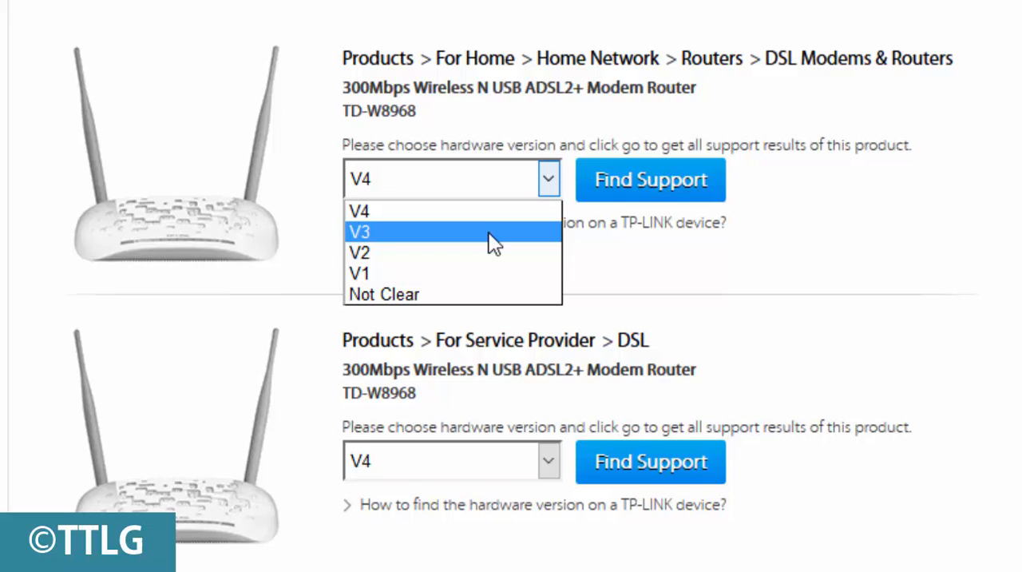
{"action": "mouse_move", "coordinate": [467, 252]}
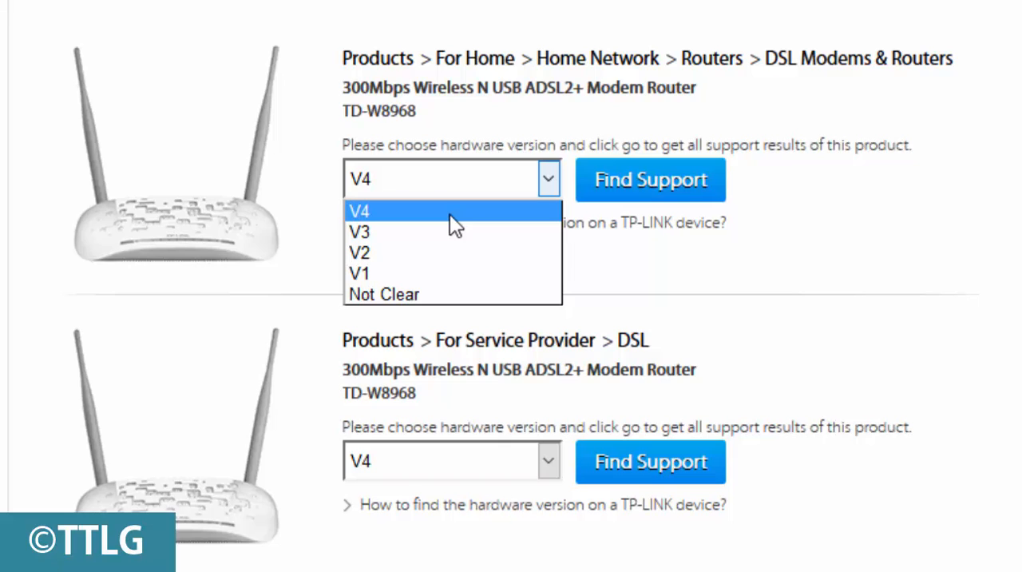
{"action": "left_click", "coordinate": [359, 232]}
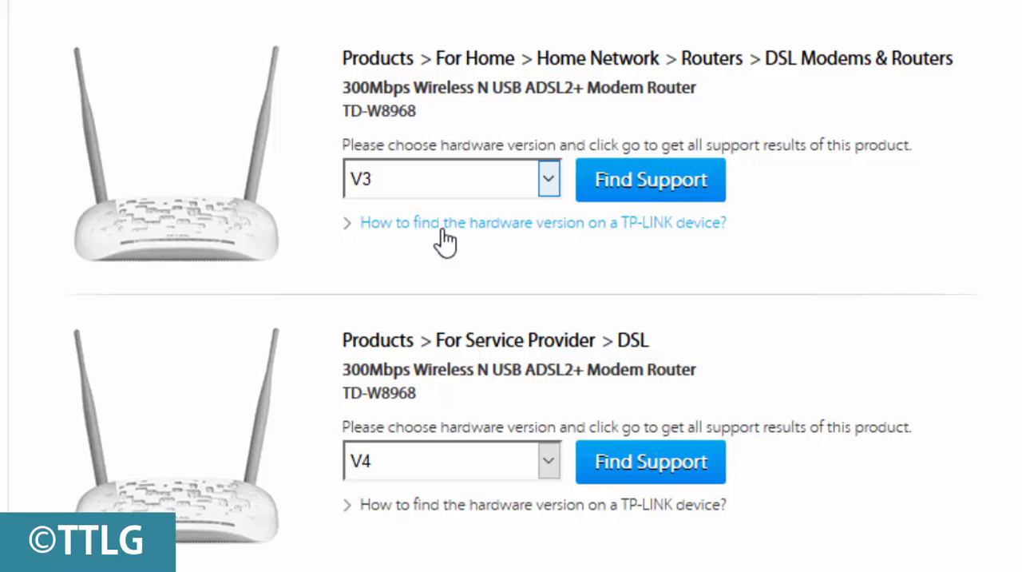
{"action": "left_click", "coordinate": [544, 223]}
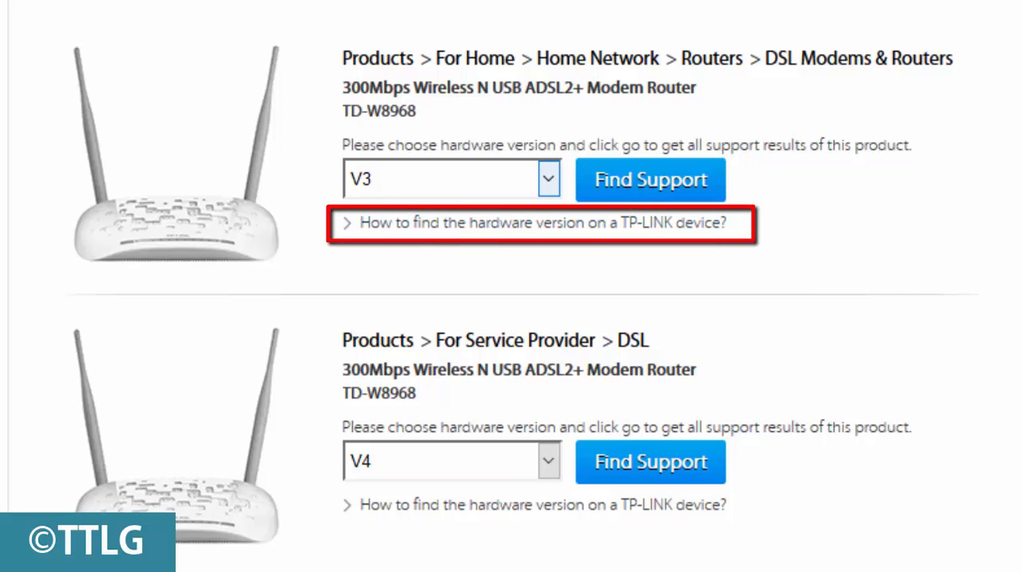
{"action": "mouse_move", "coordinate": [504, 312]}
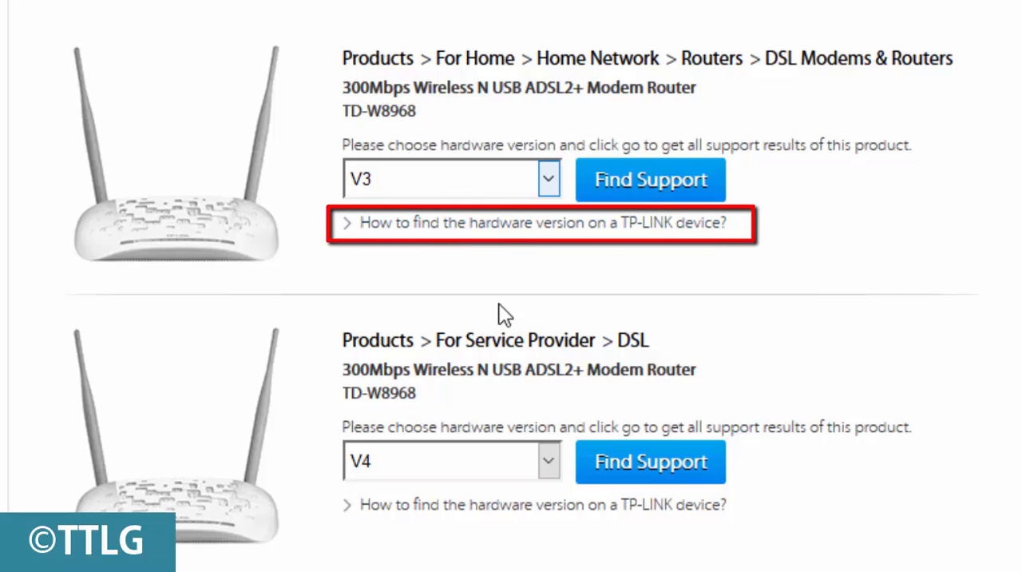
{"action": "left_click", "coordinate": [535, 224]}
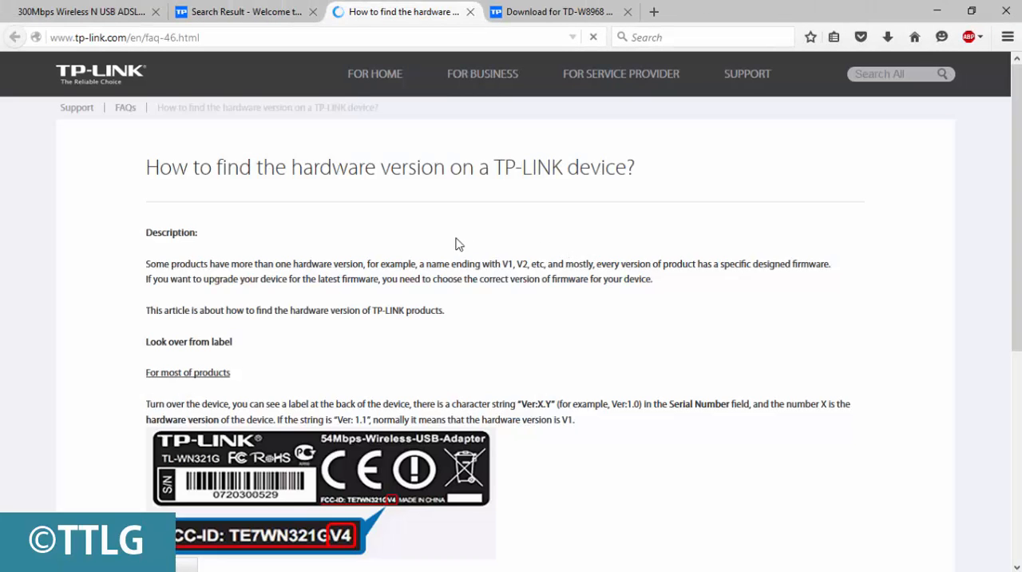
{"action": "scroll", "scroll_direction": "down", "scroll_amount": 3}
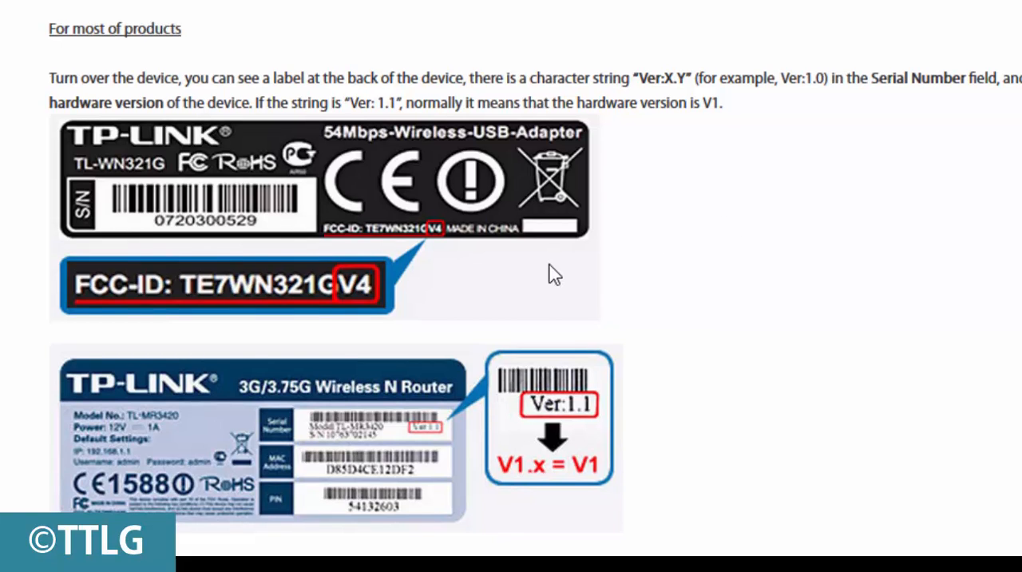
{"action": "mouse_move", "coordinate": [470, 278]}
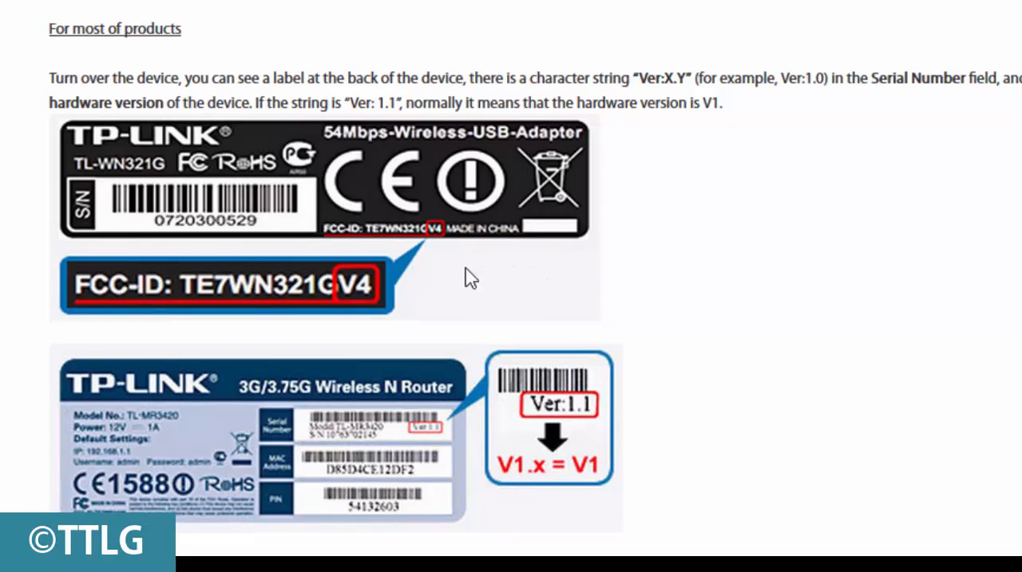
{"action": "mouse_move", "coordinate": [131, 297]}
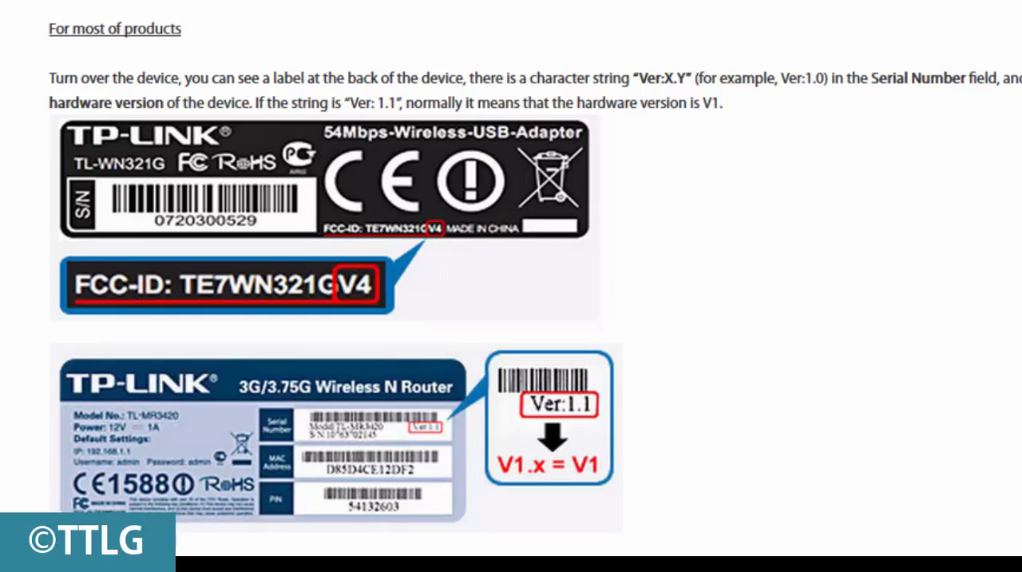
{"action": "scroll", "scroll_direction": "down", "scroll_amount": 3}
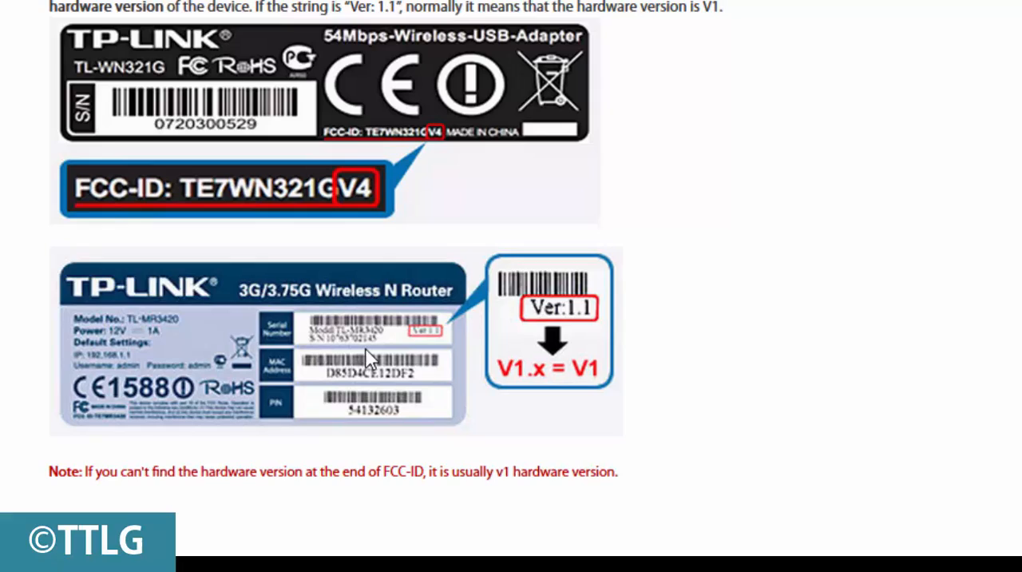
{"action": "mouse_move", "coordinate": [392, 345]}
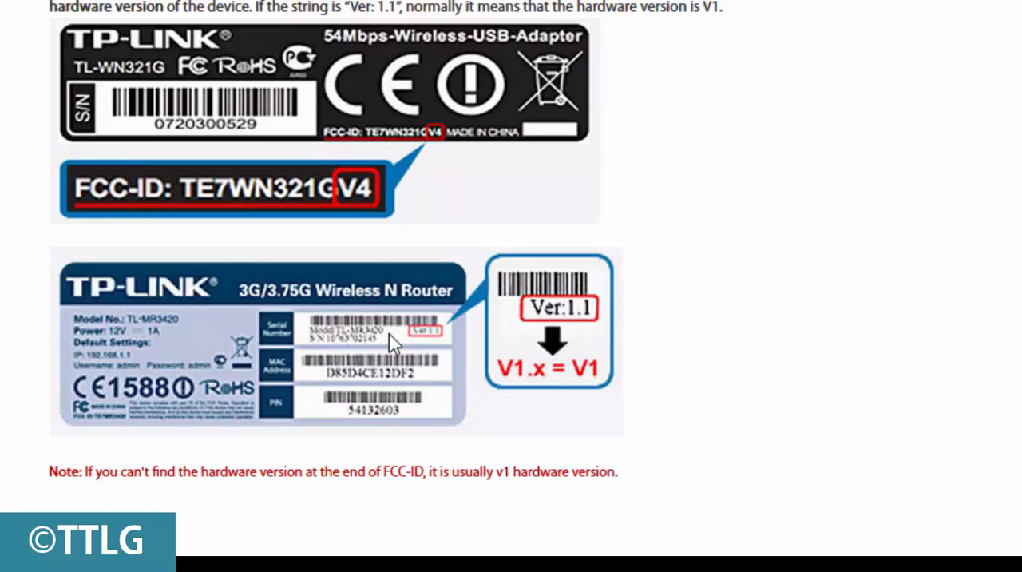
{"action": "mouse_move", "coordinate": [322, 333]}
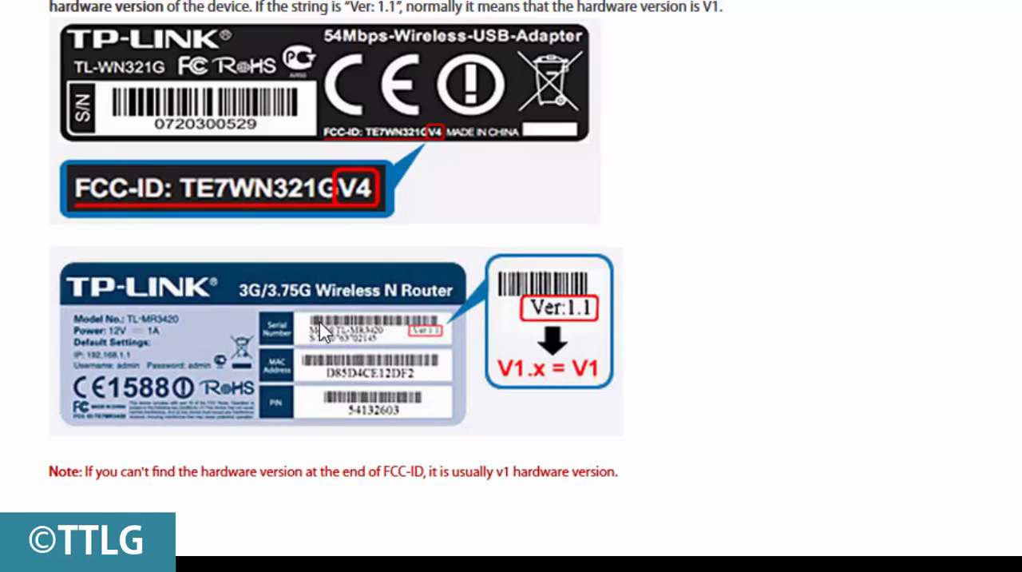
{"action": "mouse_move", "coordinate": [431, 340]}
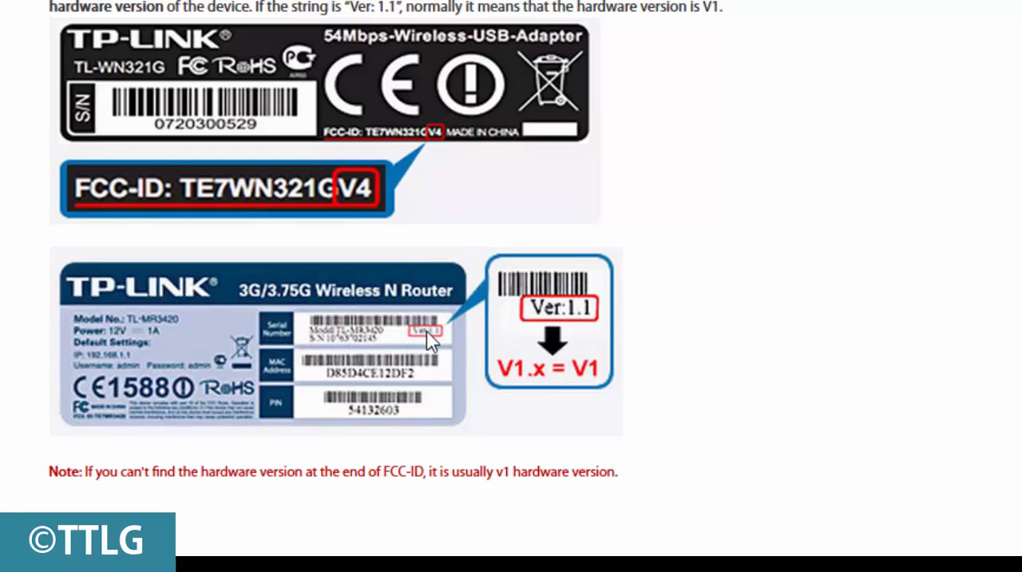
{"action": "mouse_move", "coordinate": [578, 327]}
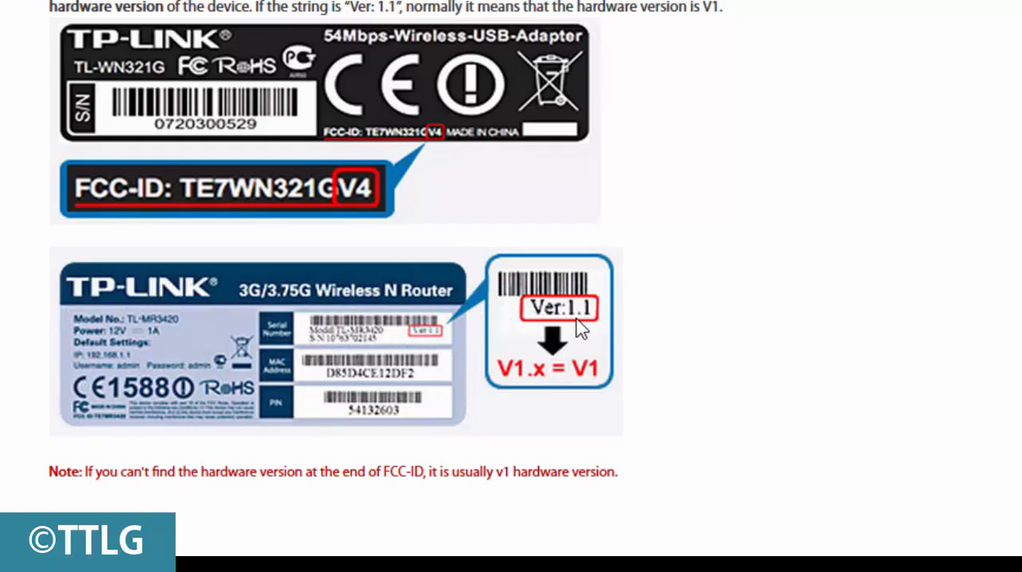
{"action": "mouse_move", "coordinate": [620, 313]}
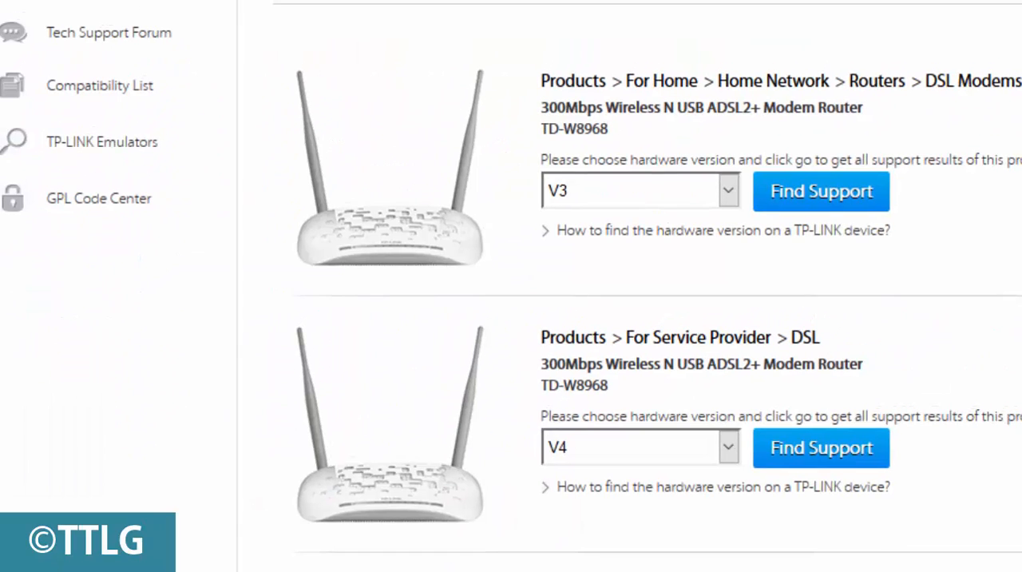
{"action": "mouse_move", "coordinate": [591, 198]}
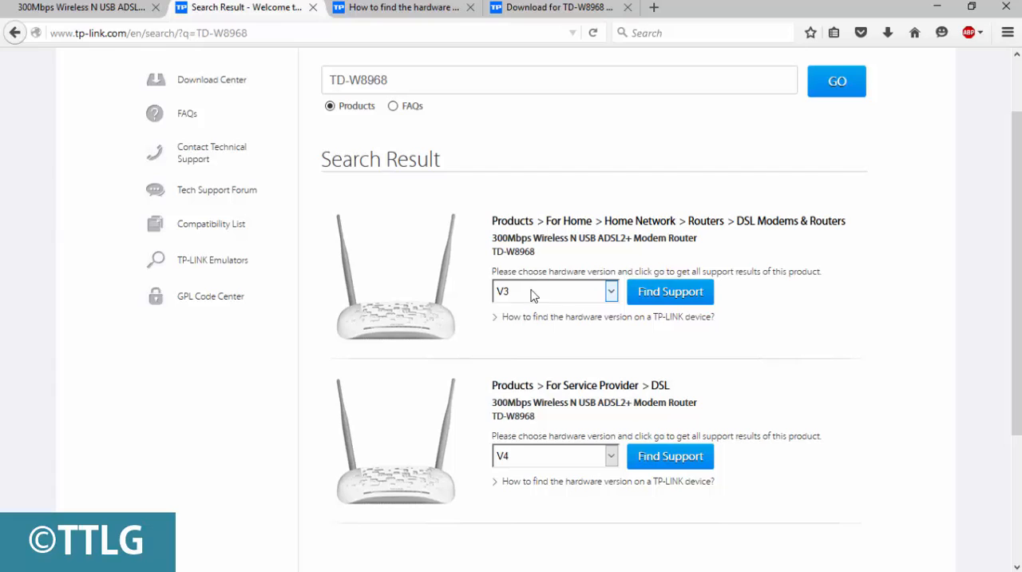
Get the support downloads page for the TD-W8968 V3 home router
{"action": "left_click", "coordinate": [671, 291]}
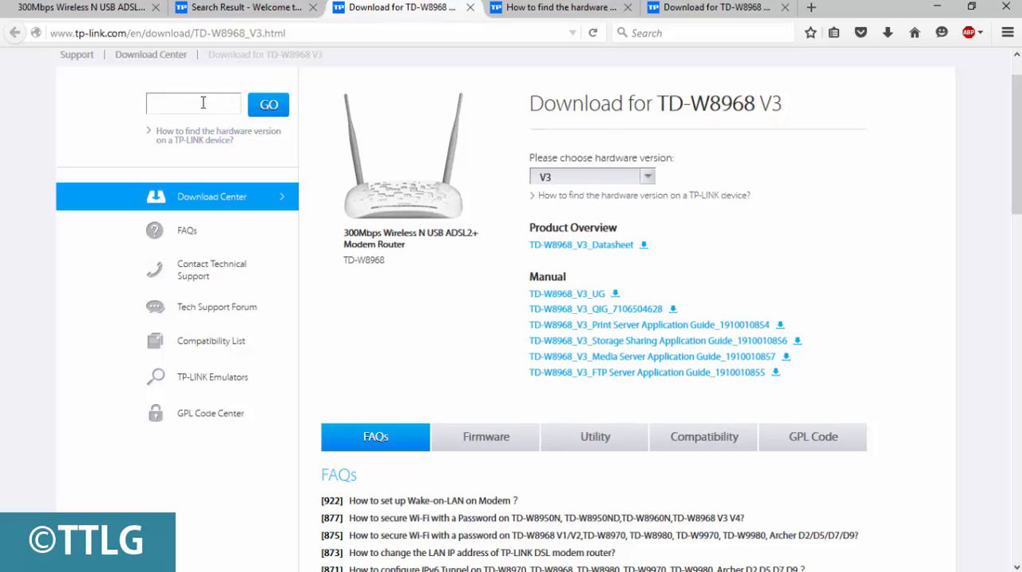
Show the Firmware section of the TD-W8968 V3 download page
{"action": "left_click", "coordinate": [193, 102]}
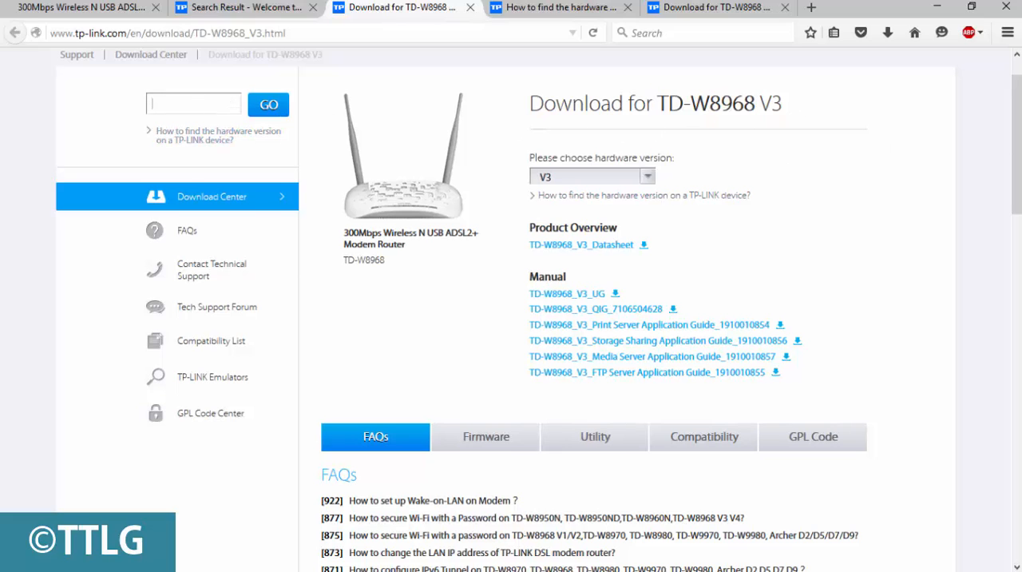
{"action": "scroll", "scroll_direction": "down", "scroll_amount": 3}
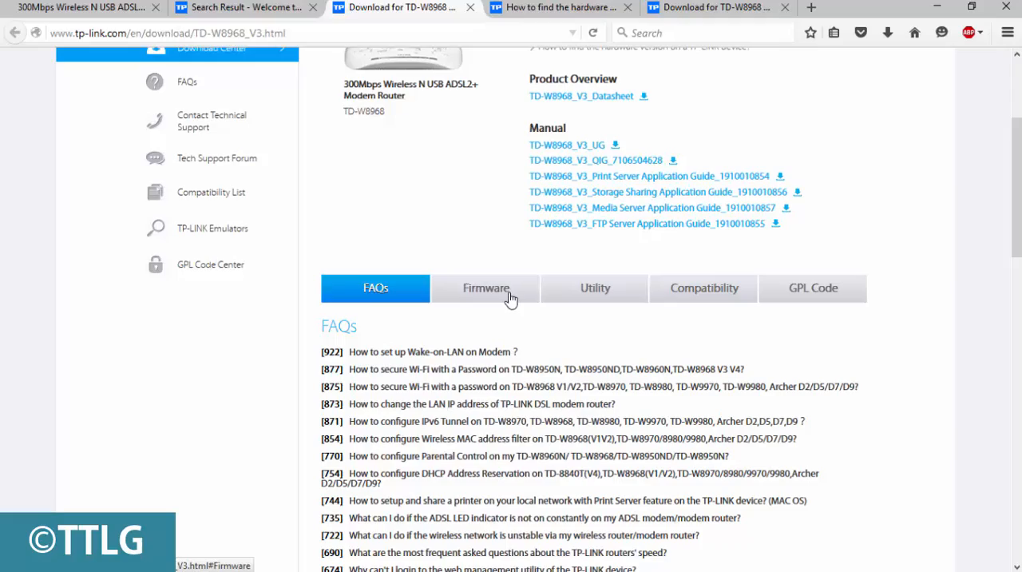
{"action": "mouse_move", "coordinate": [487, 297]}
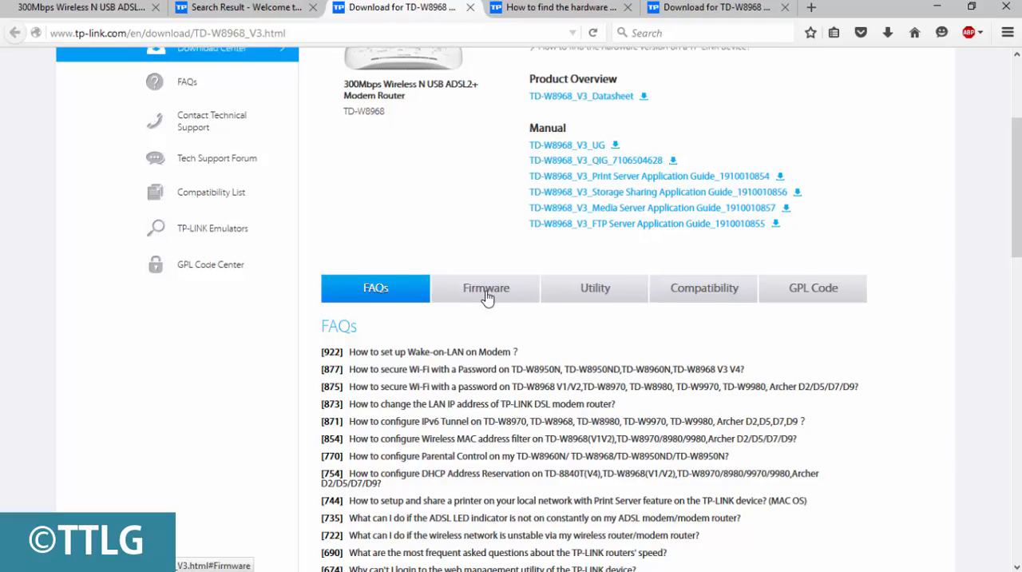
{"action": "left_click", "coordinate": [486, 288]}
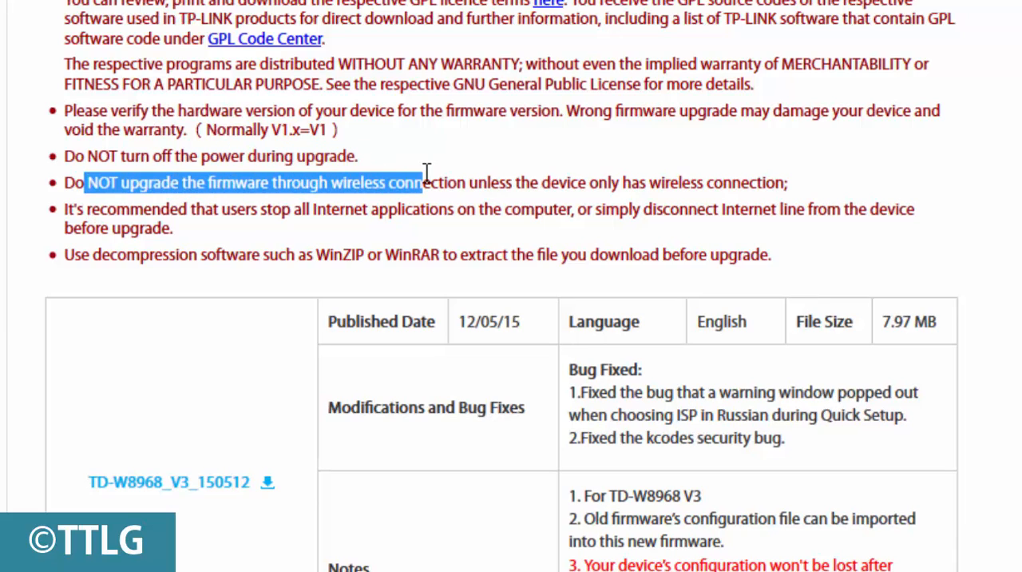
{"action": "left_click_drag", "start_coordinate": [423, 182], "coordinate": [683, 182]}
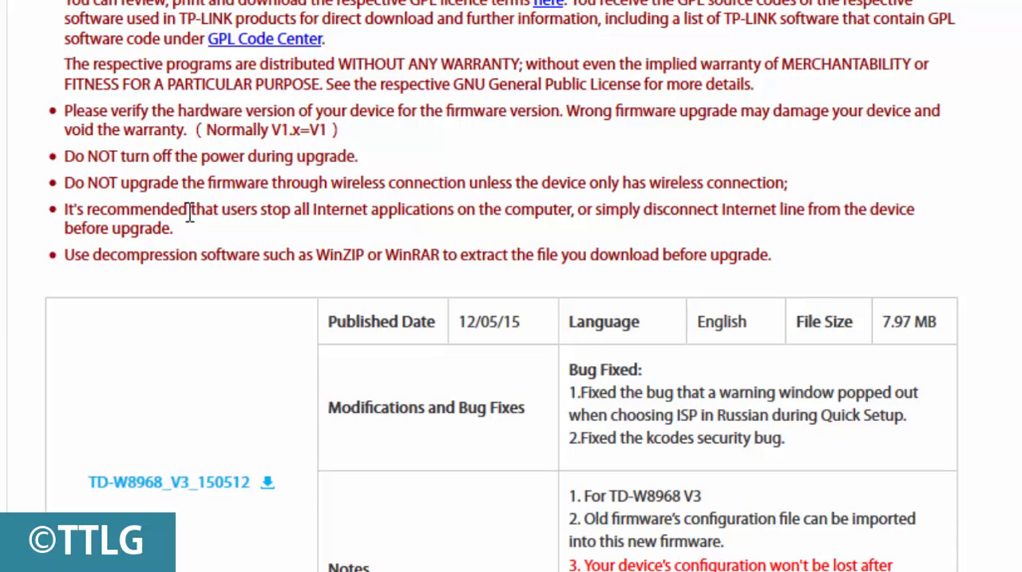
{"action": "left_click_drag", "start_coordinate": [186, 209], "coordinate": [502, 210]}
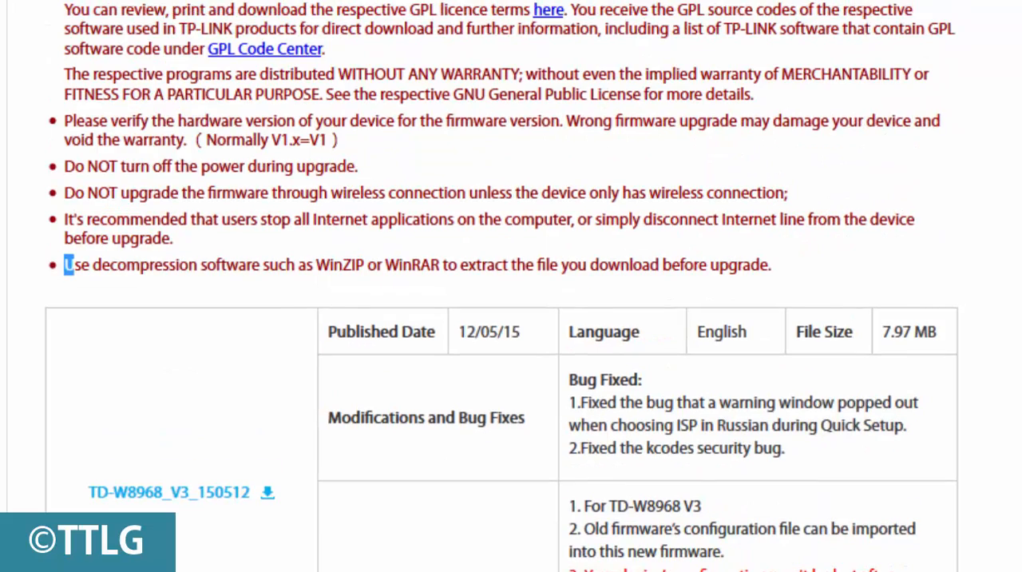
{"action": "scroll", "scroll_direction": "down", "scroll_amount": 3}
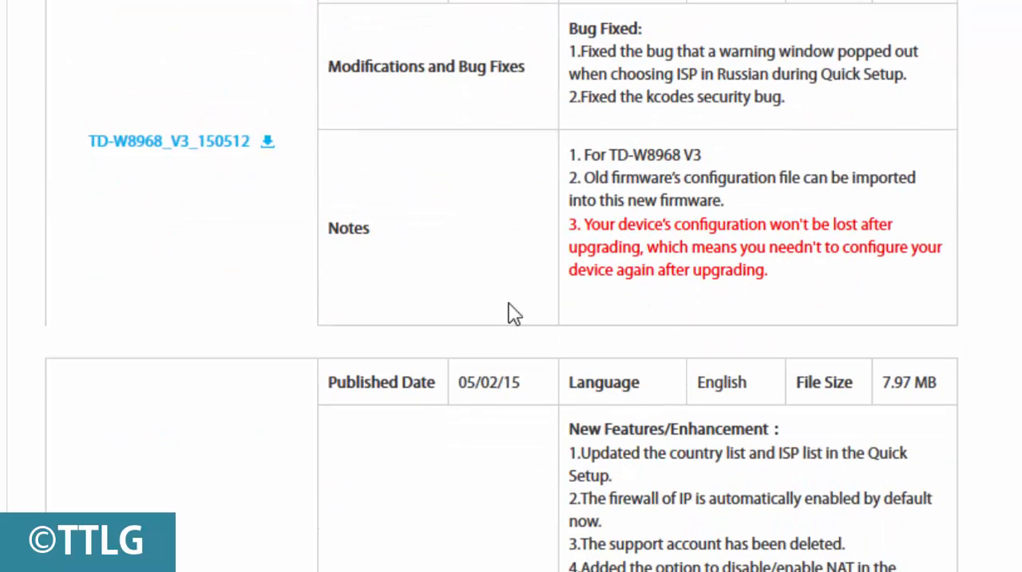
{"action": "scroll", "scroll_direction": "down", "scroll_amount": 3}
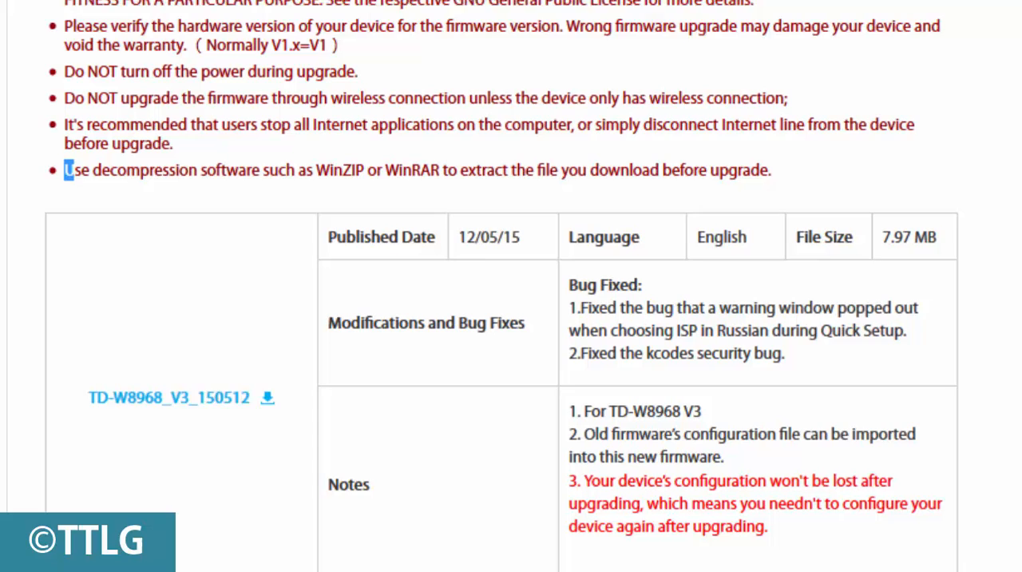
{"action": "scroll", "scroll_direction": "down", "scroll_amount": 3}
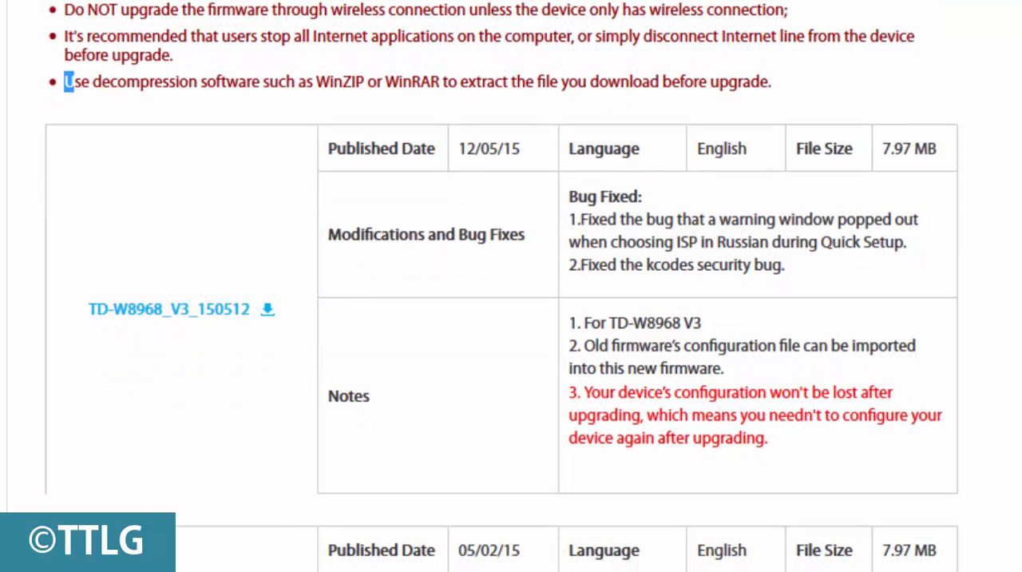
{"action": "scroll", "scroll_direction": "down", "scroll_amount": 3}
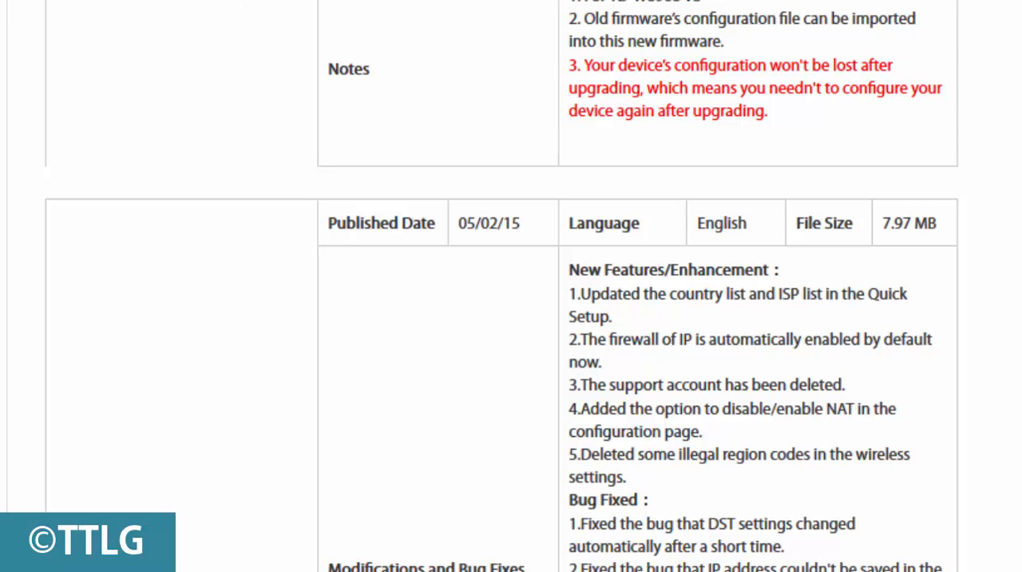
{"action": "scroll", "scroll_direction": "down", "scroll_amount": 3}
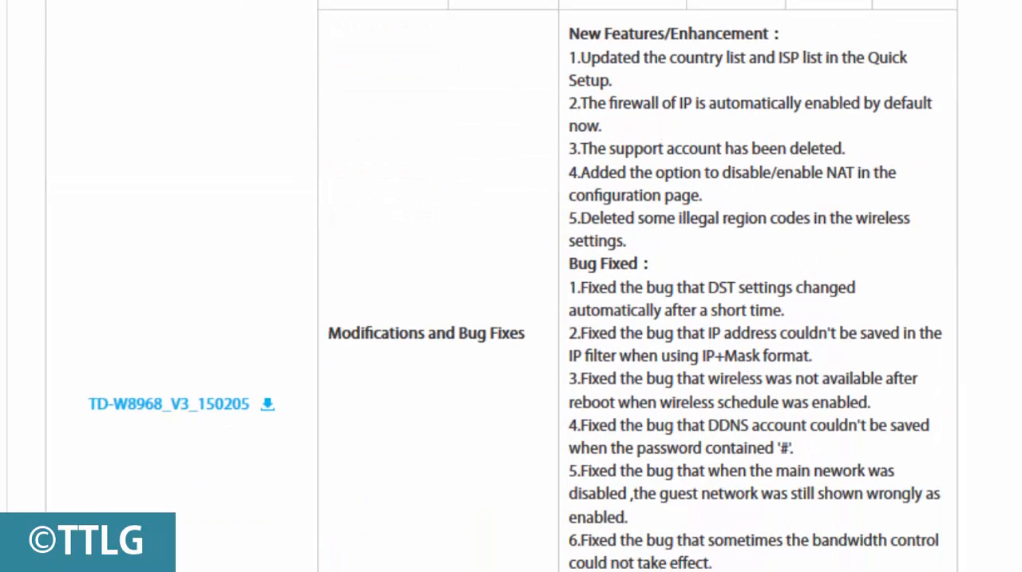
{"action": "scroll", "scroll_direction": "down", "scroll_amount": 3}
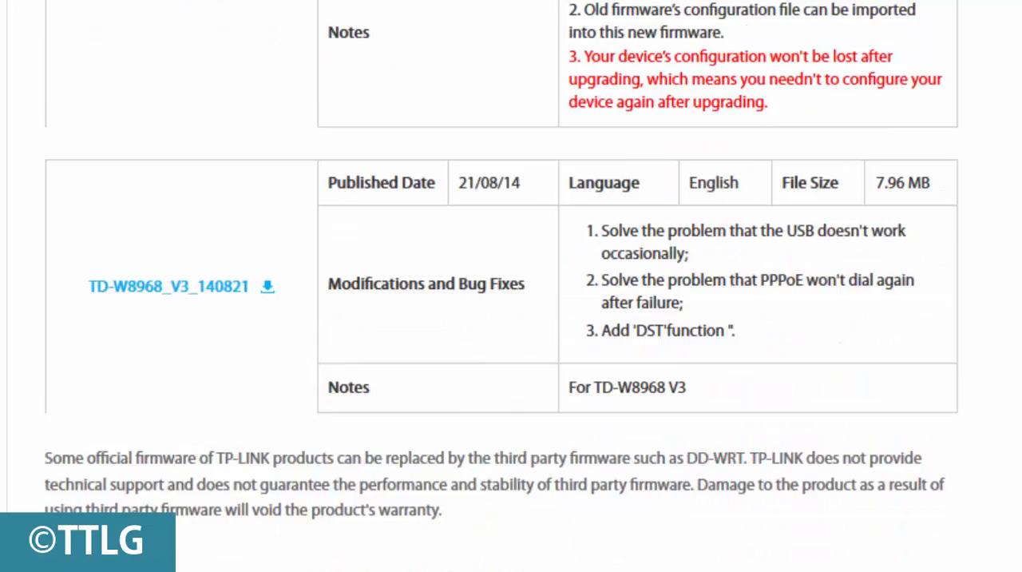
Download the TD-W8968_V3_150512 firmware zip from the 12/05/15 release and view it in Downloads
{"action": "scroll", "scroll_direction": "down", "scroll_amount": 3}
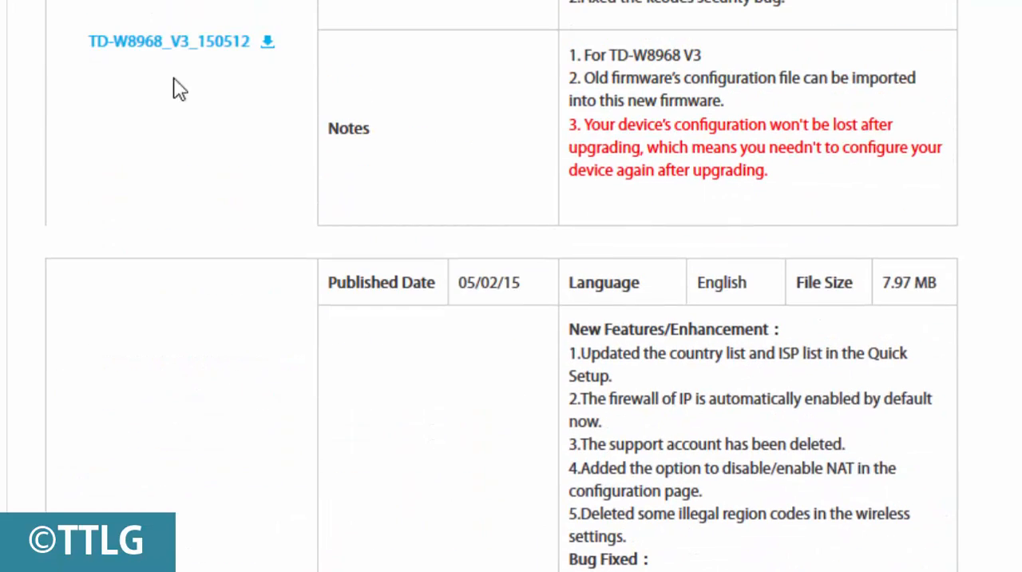
{"action": "left_click", "coordinate": [268, 41]}
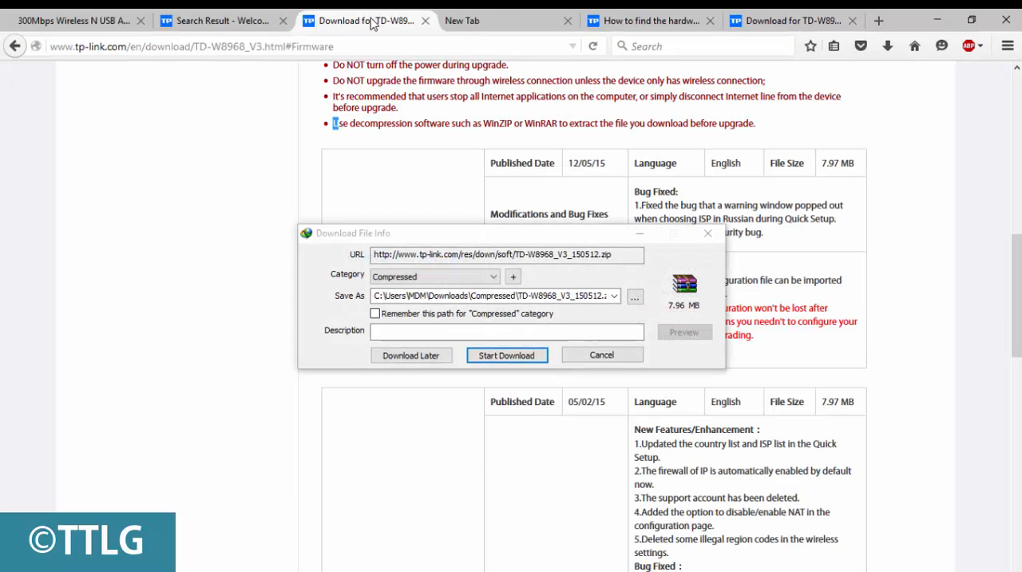
{"action": "left_click", "coordinate": [506, 355]}
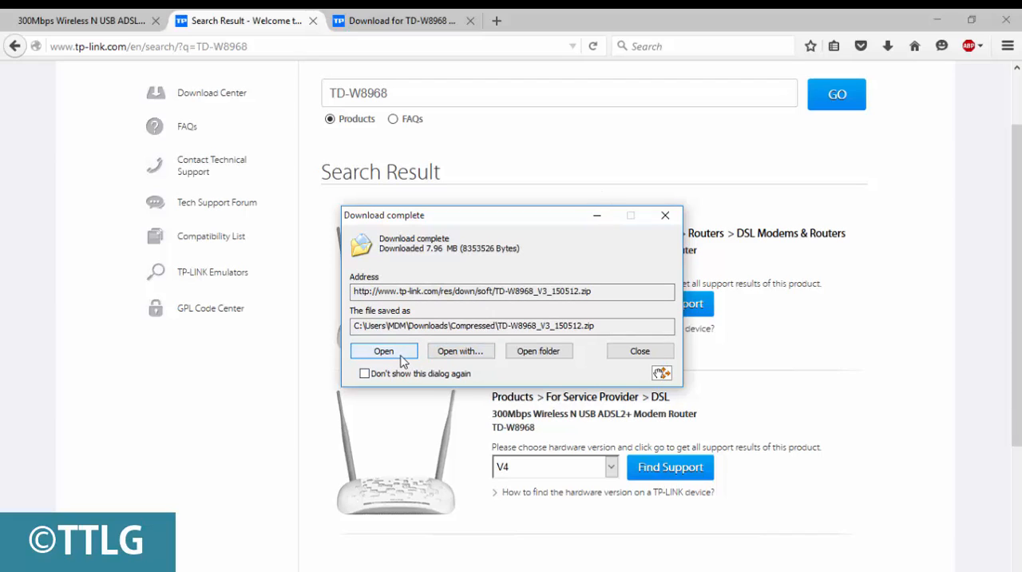
{"action": "mouse_move", "coordinate": [412, 358]}
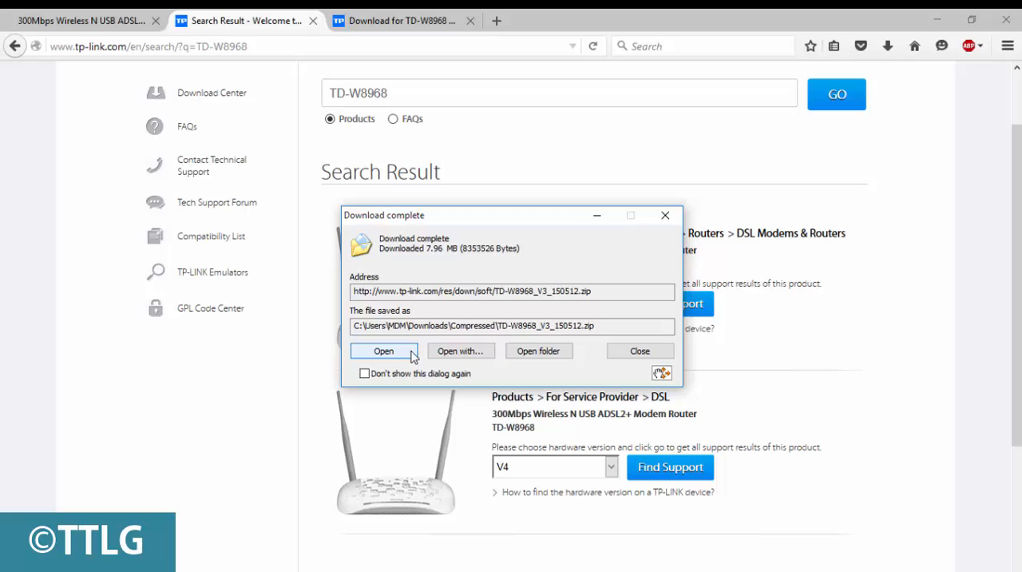
{"action": "left_click", "coordinate": [639, 351]}
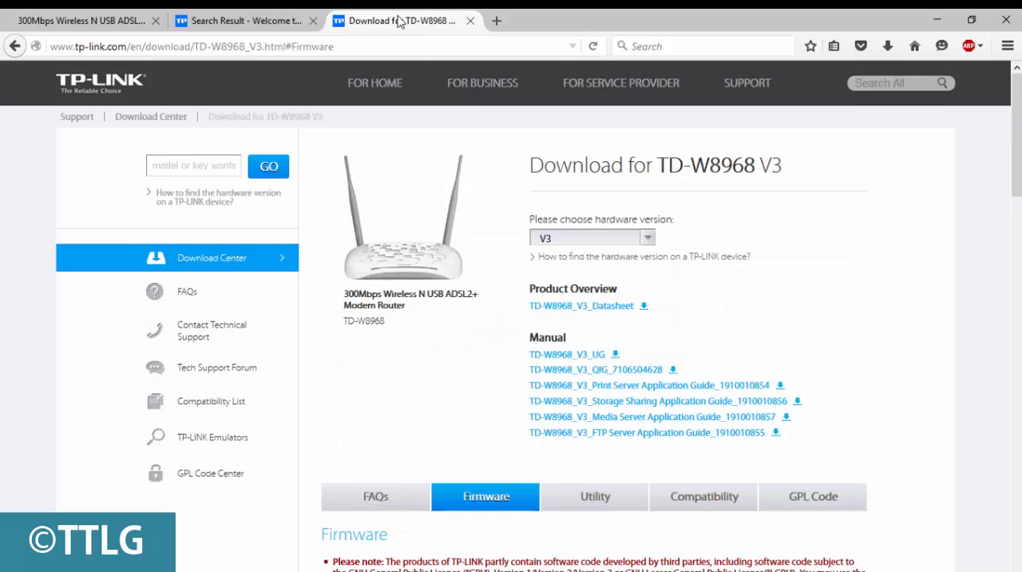
{"action": "scroll", "scroll_direction": "down", "scroll_amount": 3}
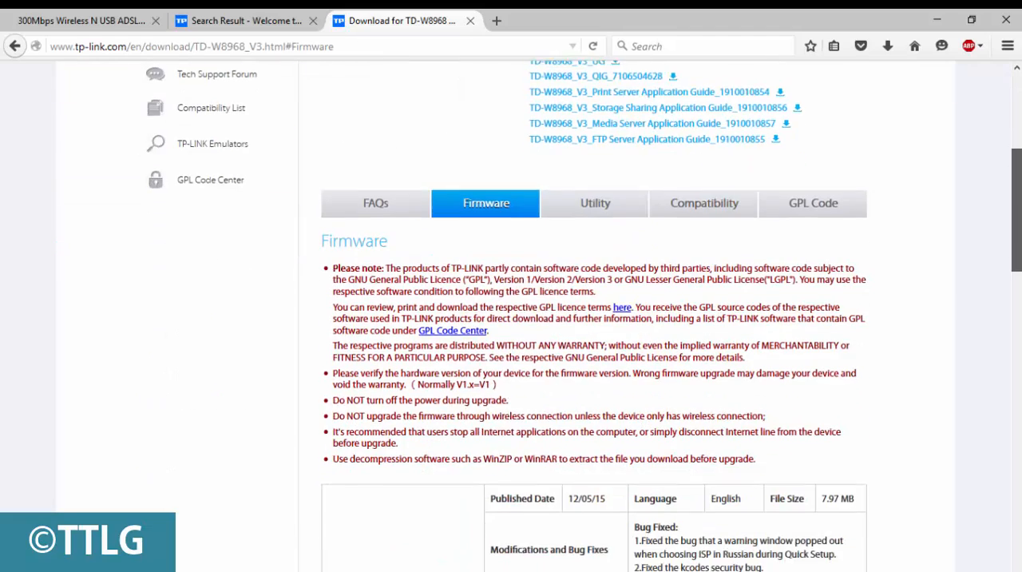
{"action": "scroll", "scroll_direction": "down", "scroll_amount": 3}
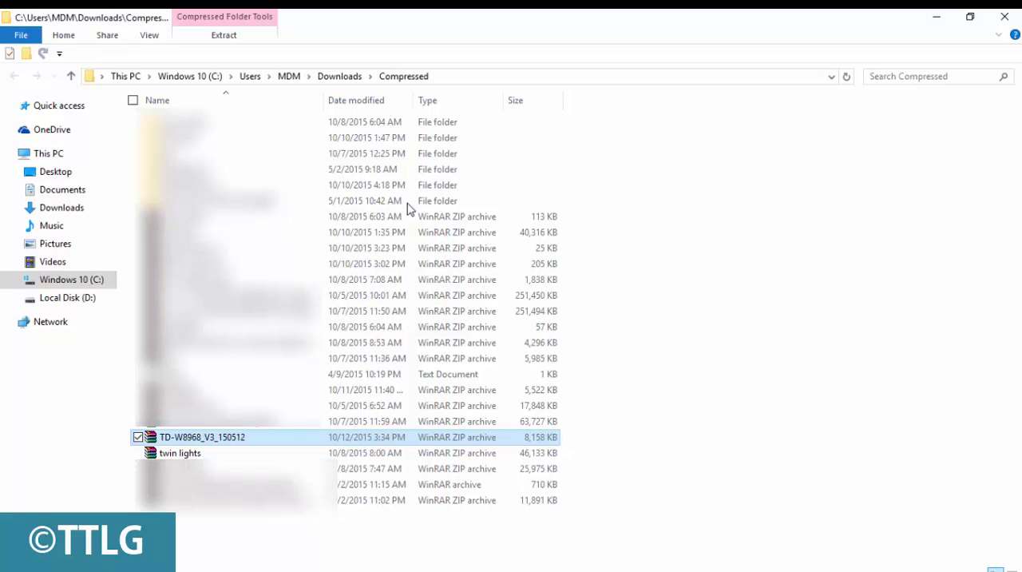
{"action": "mouse_move", "coordinate": [351, 441]}
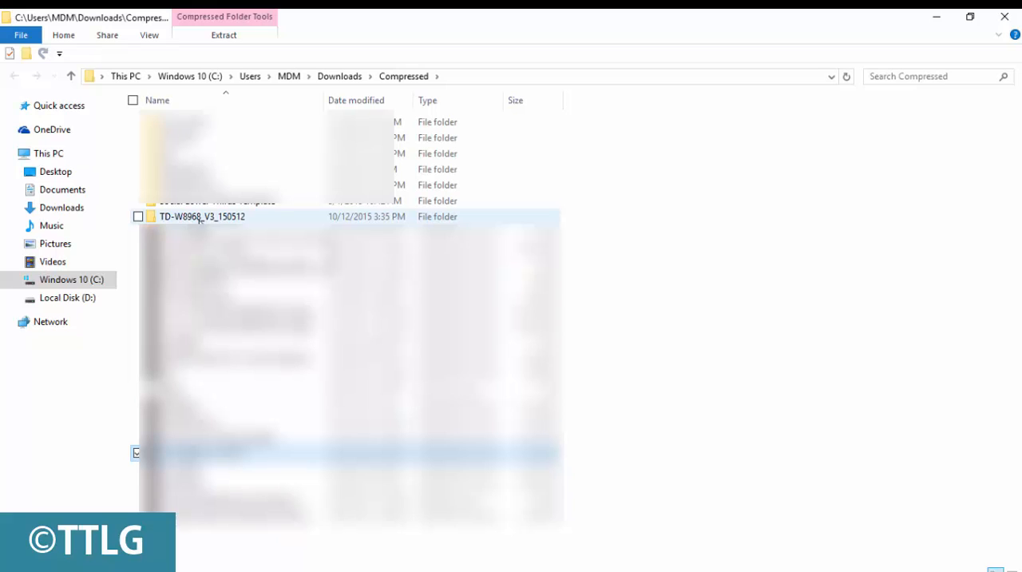
Go into the extracted TD-W8968_V3_150512 folder and its firmware subfolder
{"action": "double_click", "coordinate": [201, 217]}
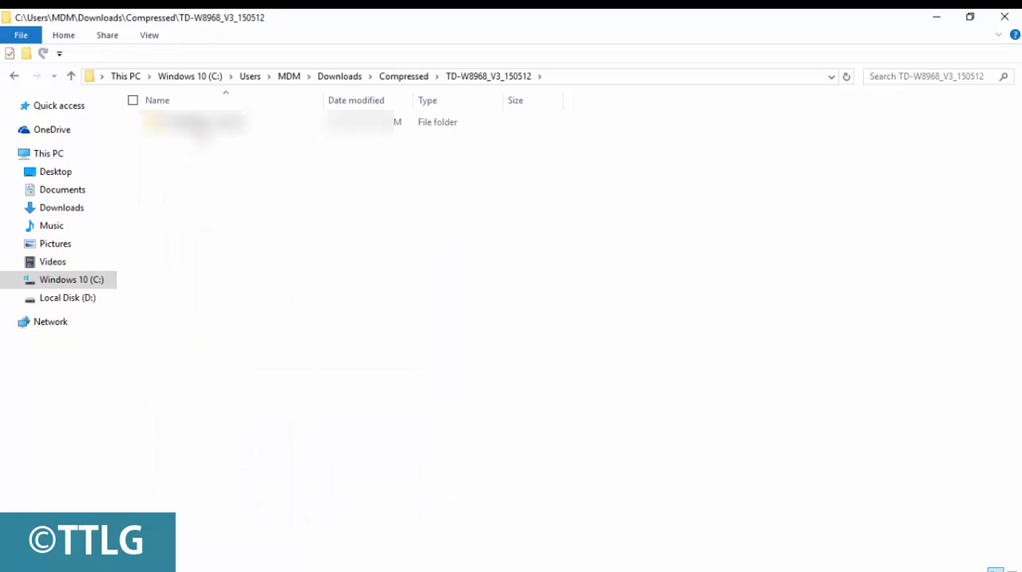
{"action": "double_click", "coordinate": [195, 122]}
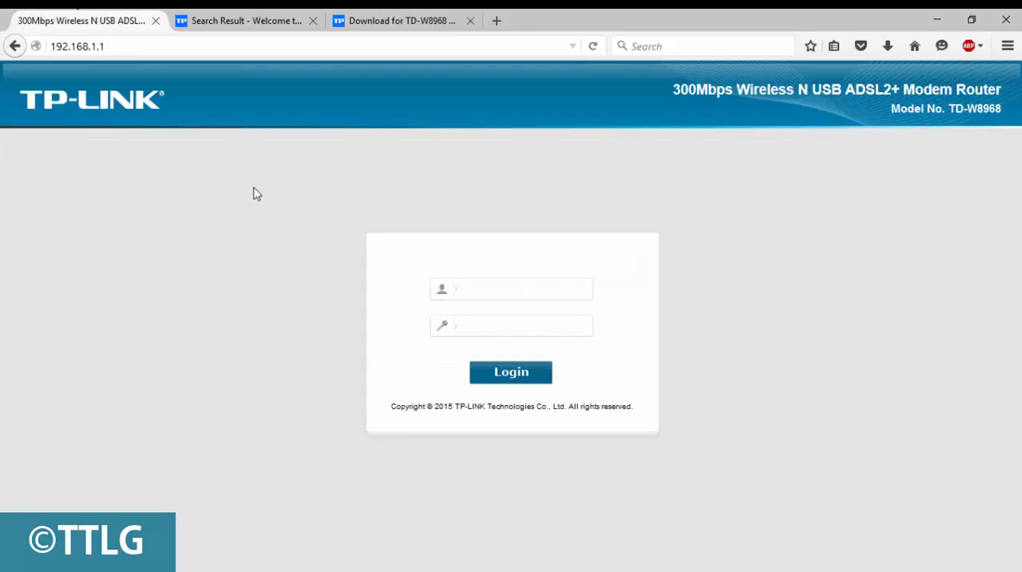
{"action": "left_click", "coordinate": [511, 287]}
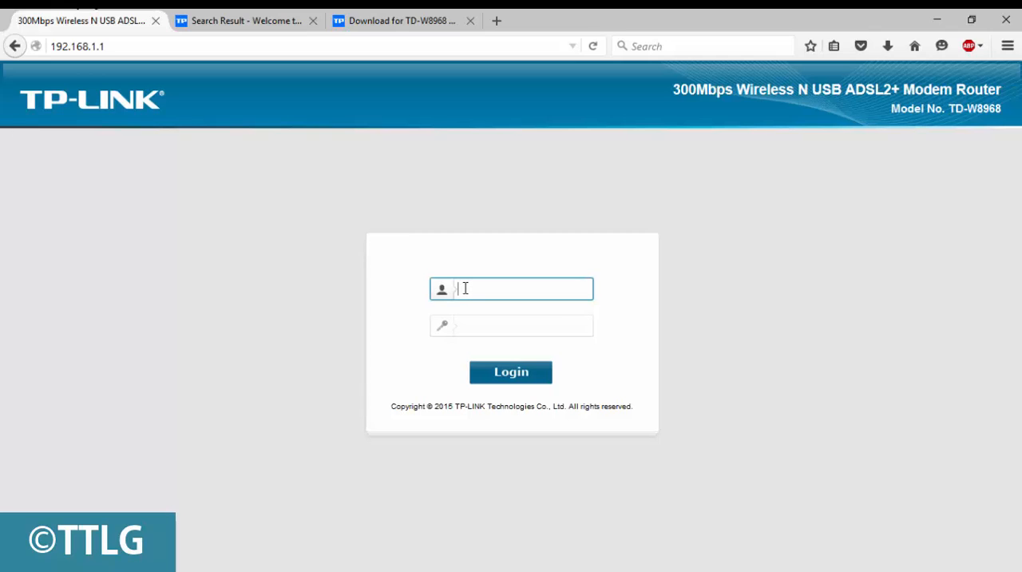
{"action": "left_click", "coordinate": [399, 19]}
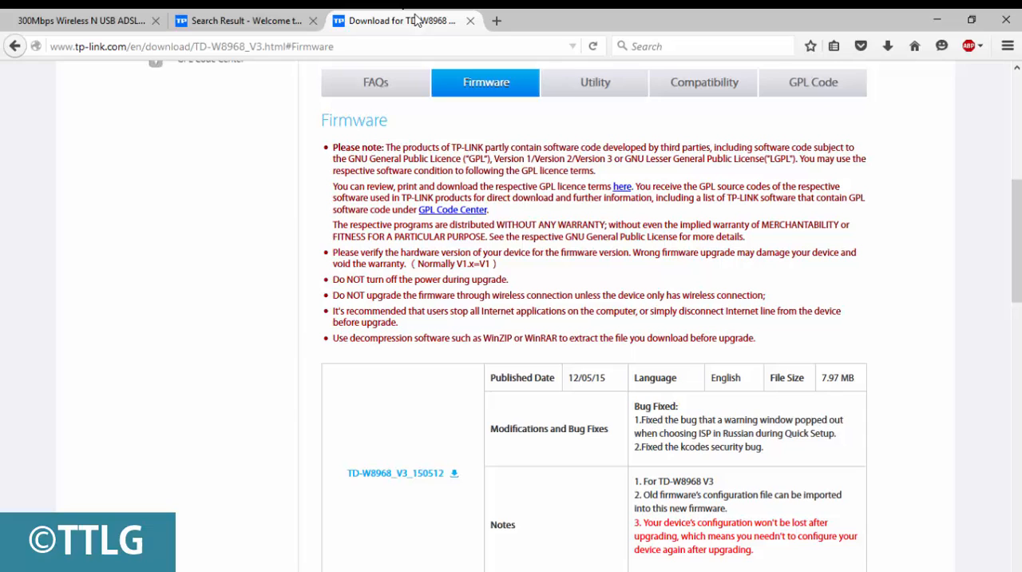
{"action": "scroll", "scroll_direction": "down", "scroll_amount": 3}
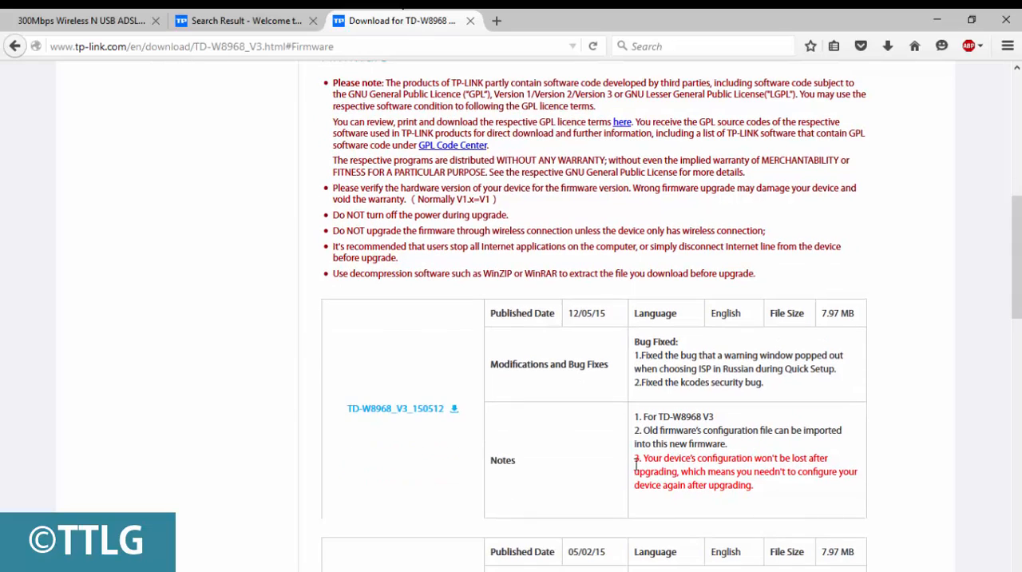
{"action": "left_click_drag", "start_coordinate": [642, 457], "coordinate": [823, 457]}
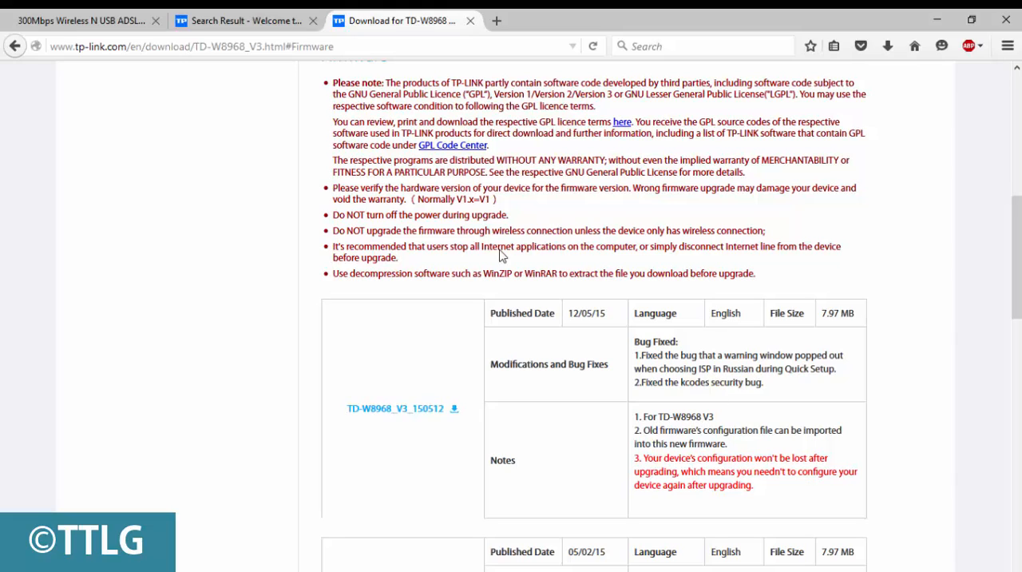
{"action": "left_click", "coordinate": [80, 19]}
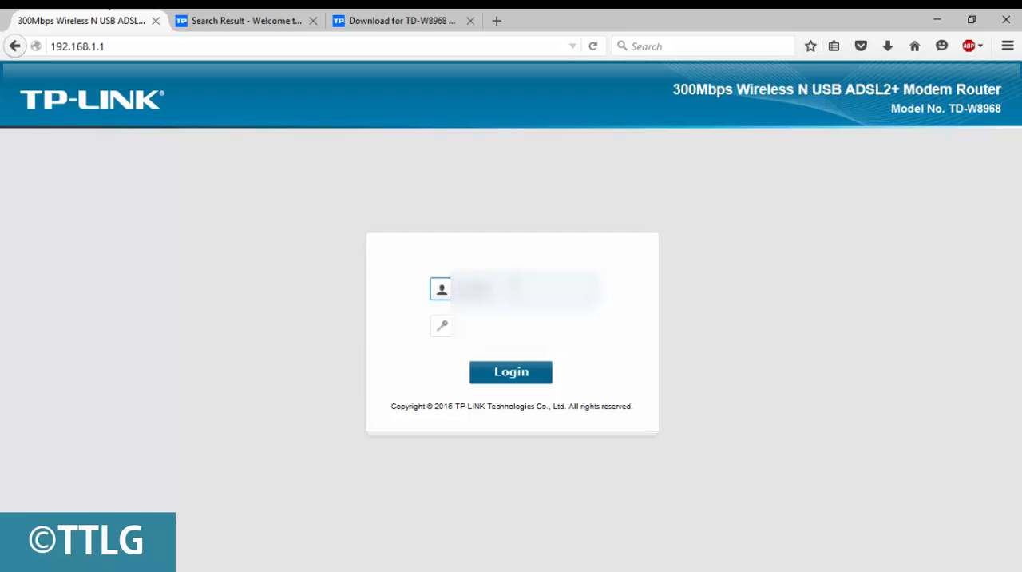
Sign in to the router's web interface at 192.168.1.1
{"action": "left_click", "coordinate": [524, 326]}
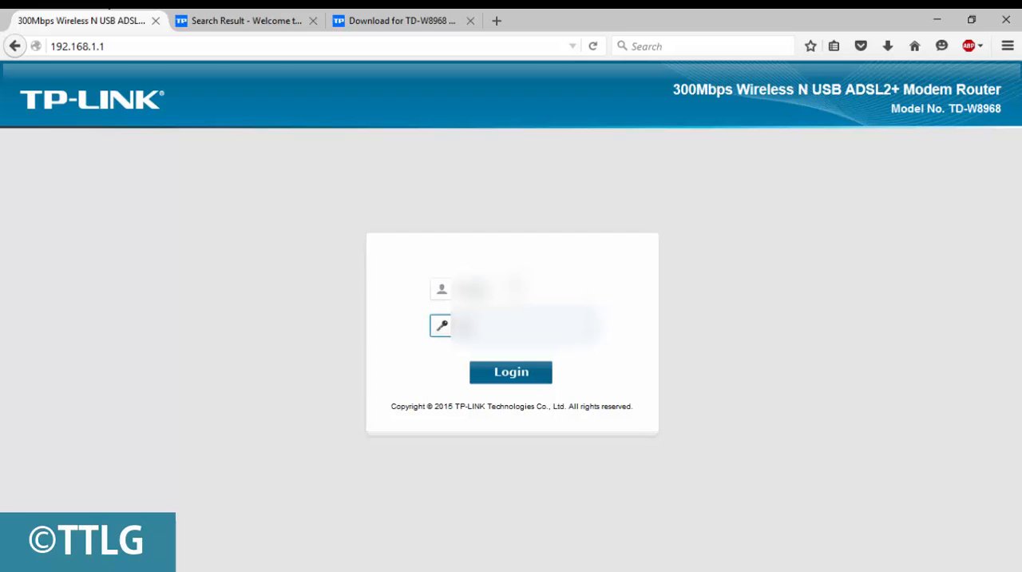
{"action": "left_click", "coordinate": [512, 371]}
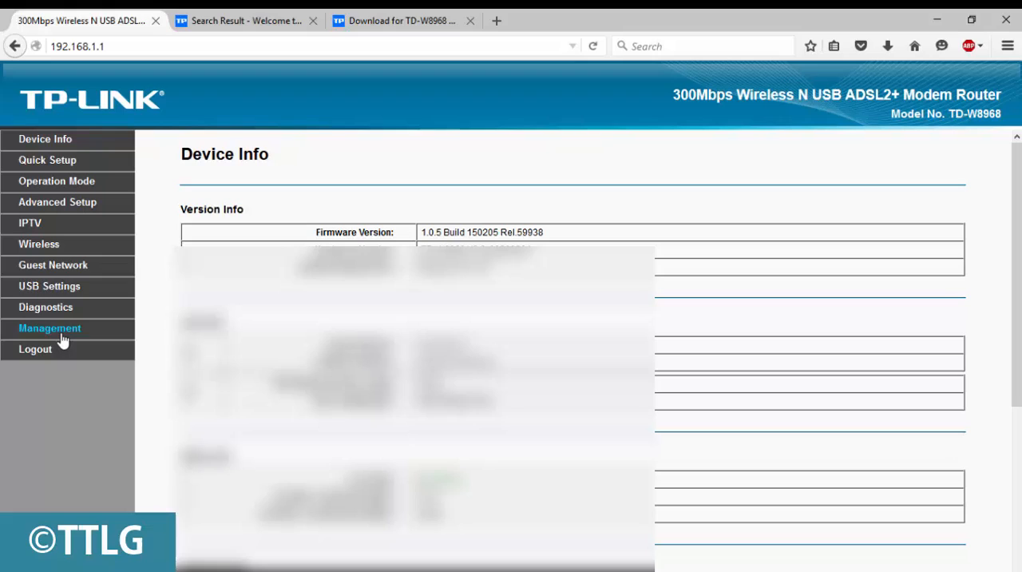
Reach the Update Firmware tool under Management, then return to Device Info
{"action": "left_click", "coordinate": [50, 327]}
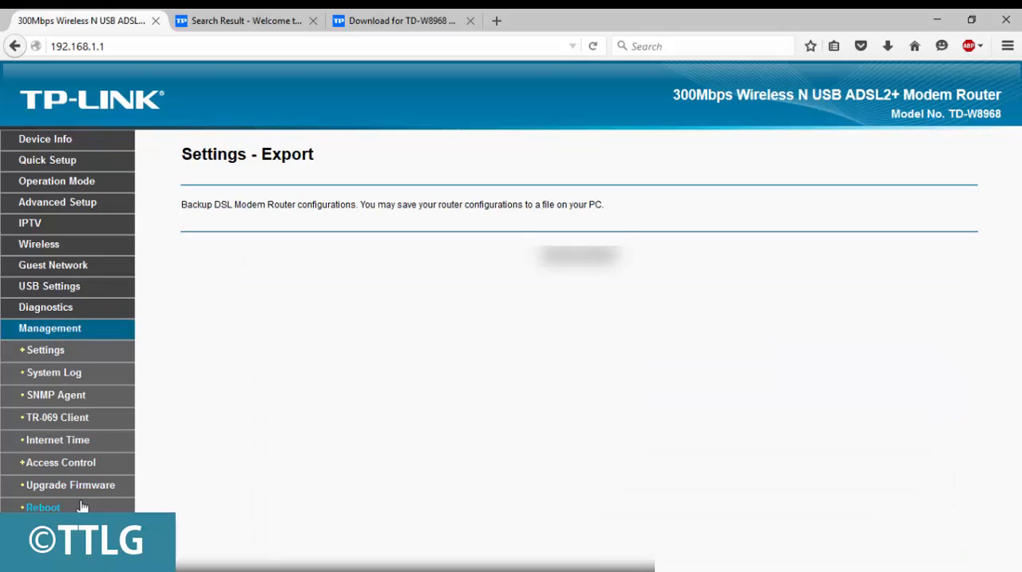
{"action": "mouse_move", "coordinate": [70, 485]}
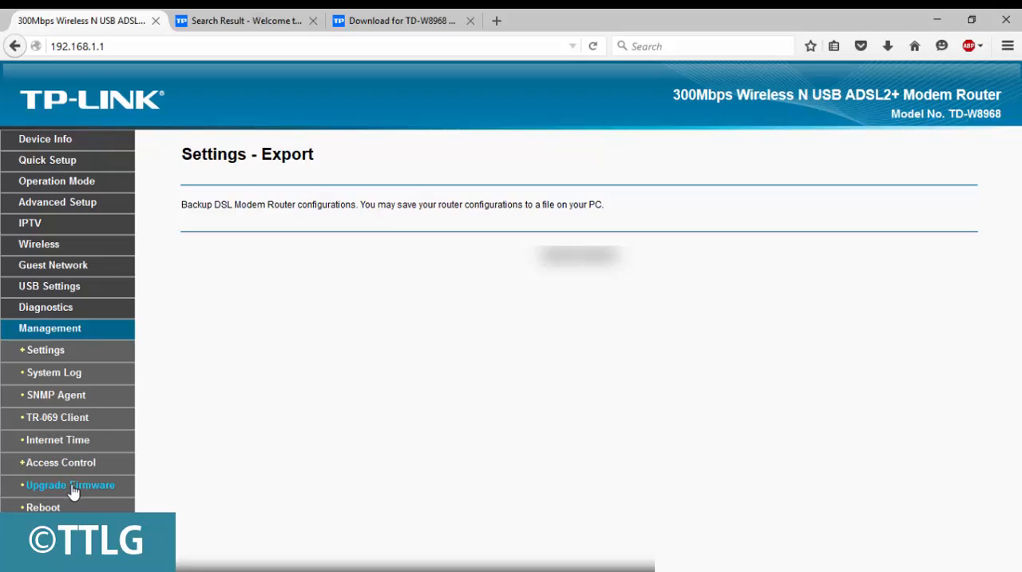
{"action": "mouse_move", "coordinate": [40, 230]}
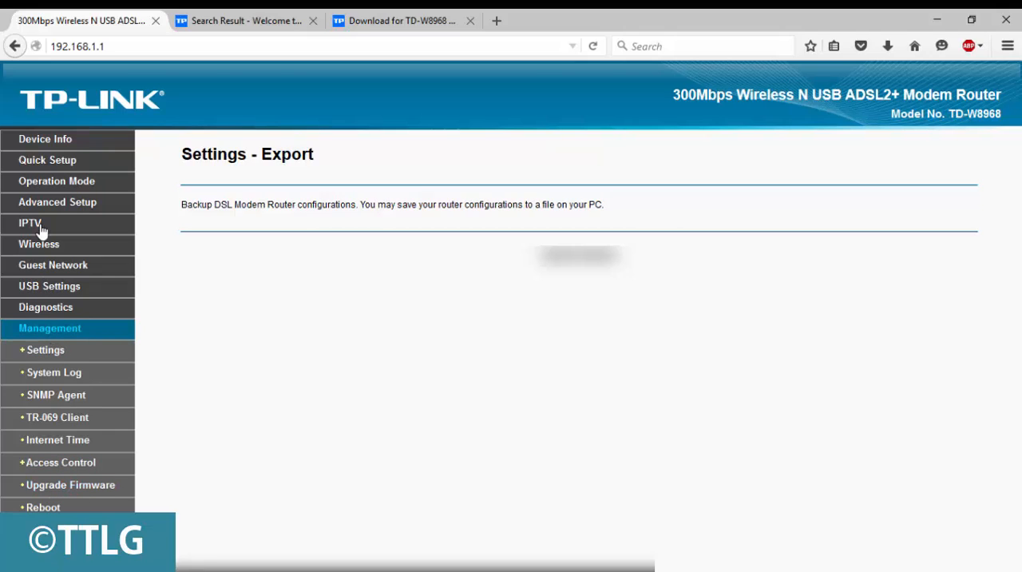
{"action": "mouse_move", "coordinate": [67, 135]}
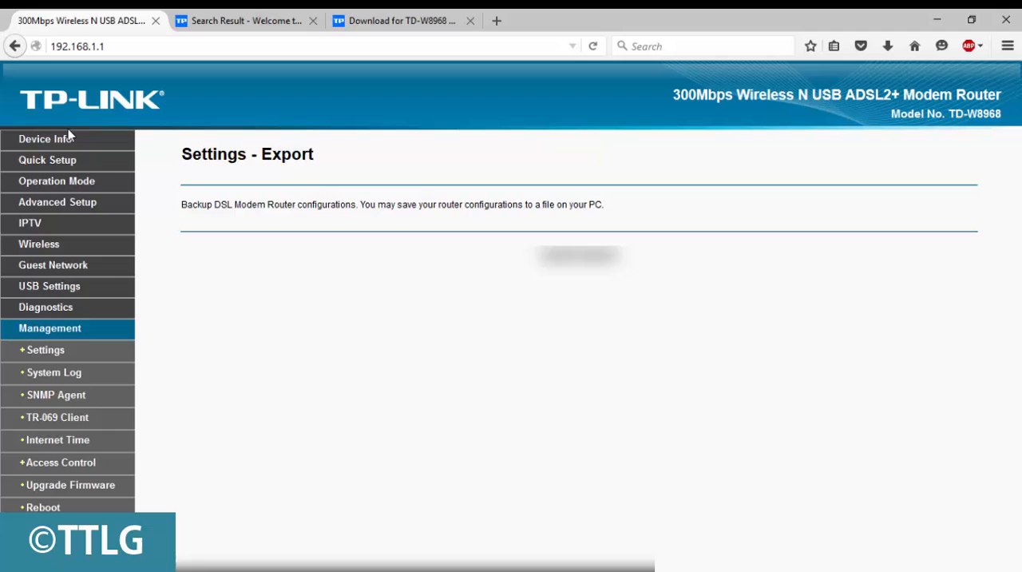
{"action": "mouse_move", "coordinate": [61, 464]}
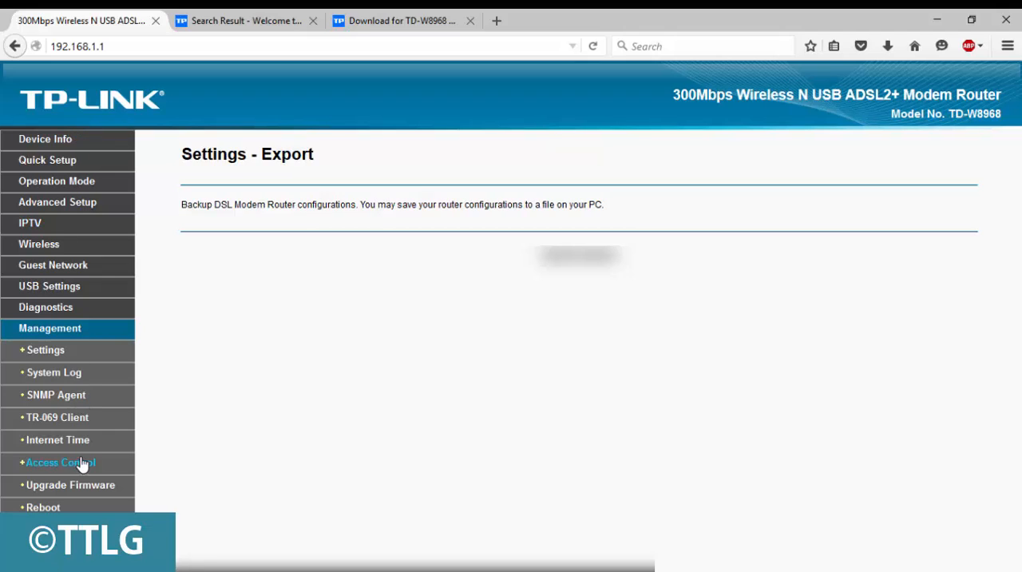
{"action": "mouse_move", "coordinate": [70, 485]}
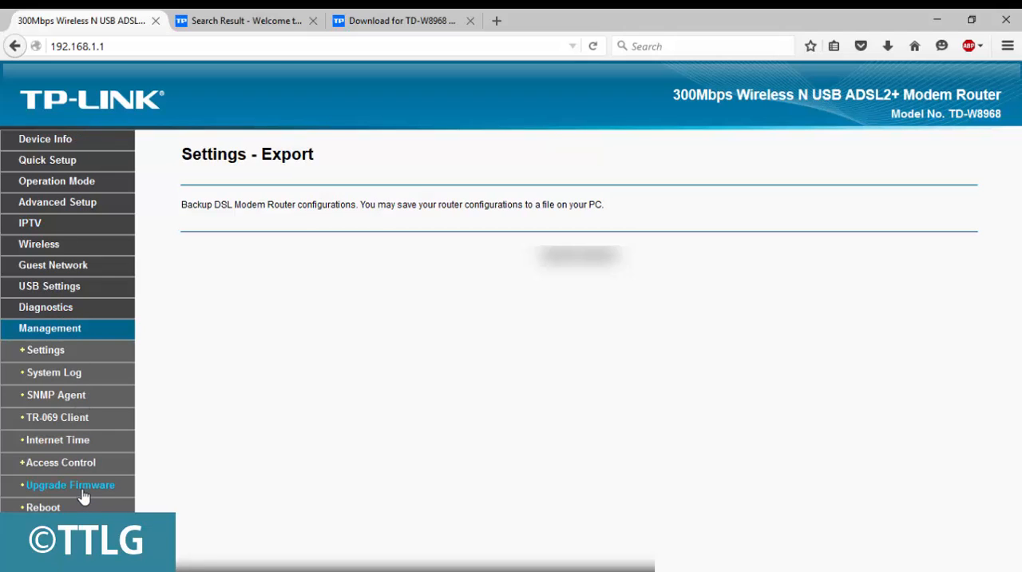
{"action": "left_click", "coordinate": [70, 486]}
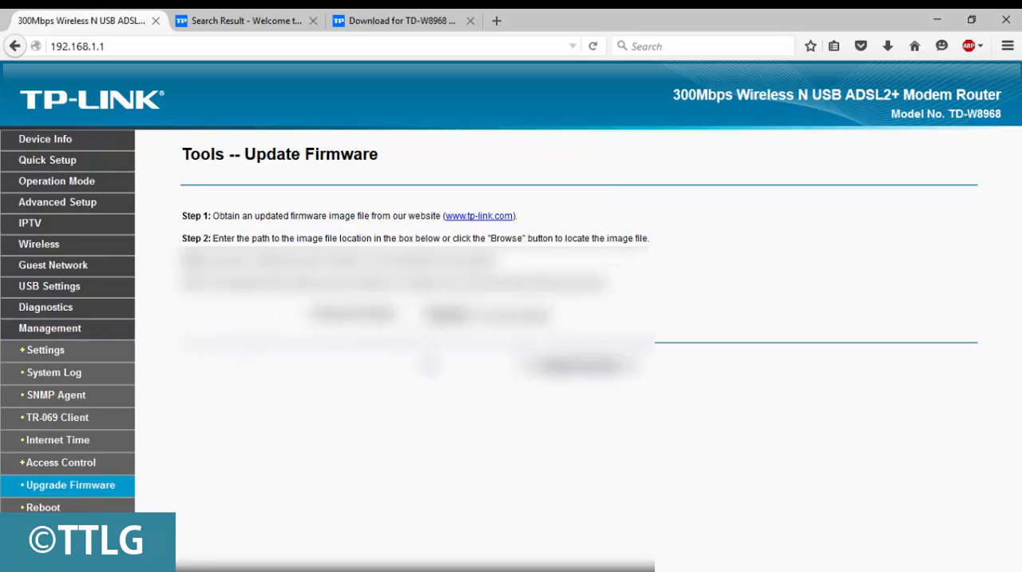
{"action": "mouse_move", "coordinate": [56, 394]}
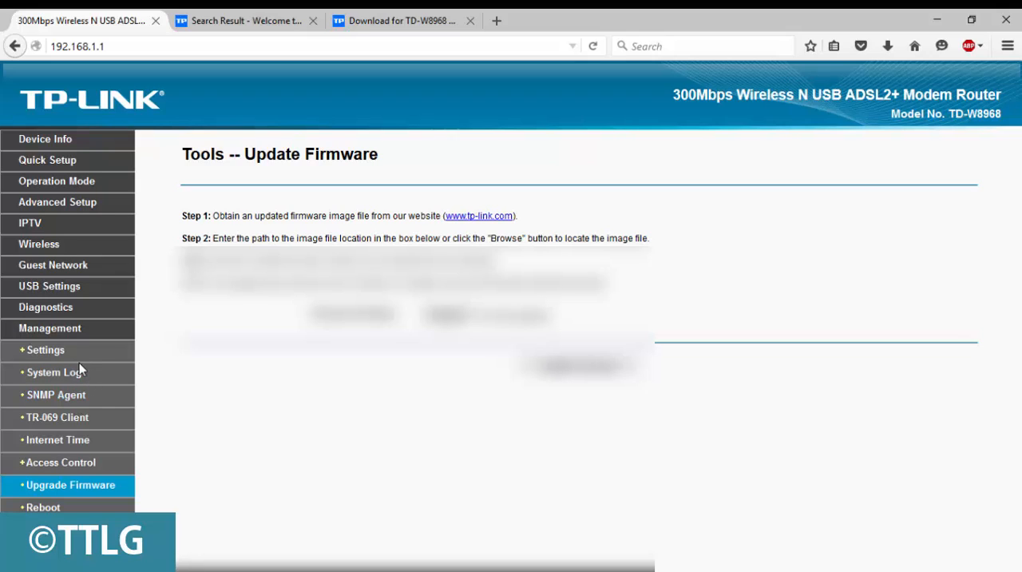
{"action": "left_click", "coordinate": [45, 137]}
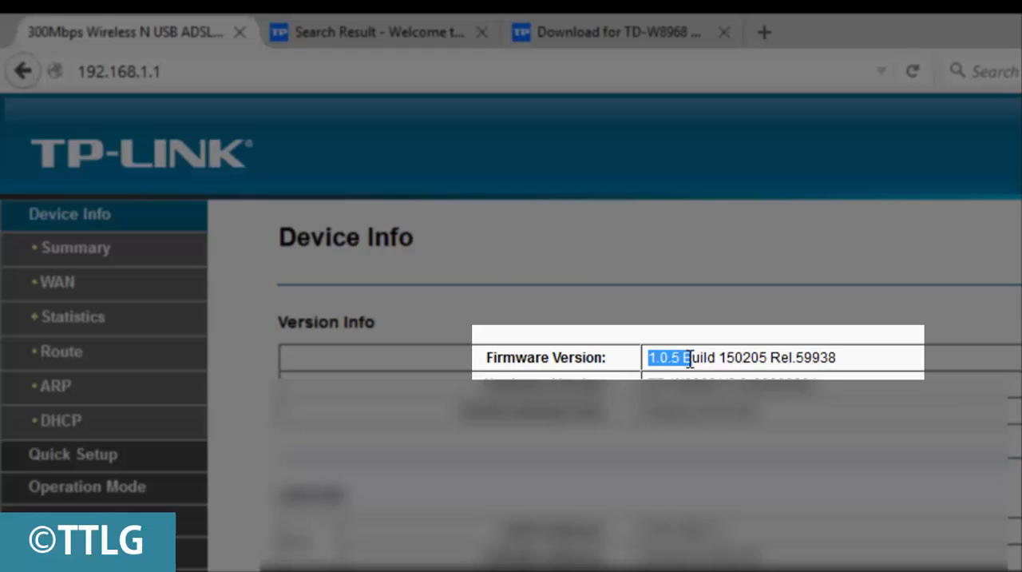
{"action": "left_click_drag", "start_coordinate": [687, 358], "coordinate": [732, 358]}
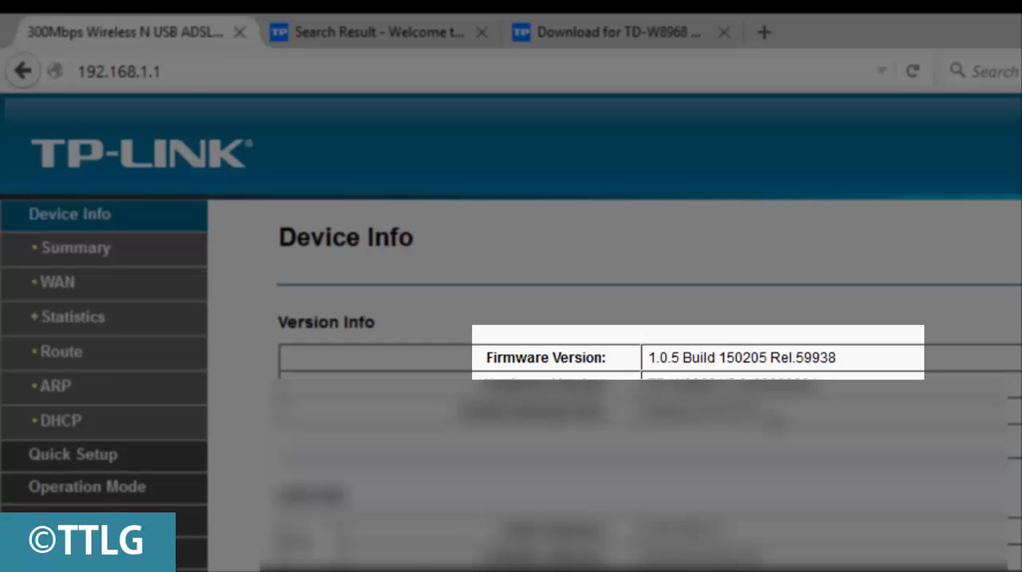
{"action": "mouse_move", "coordinate": [732, 345]}
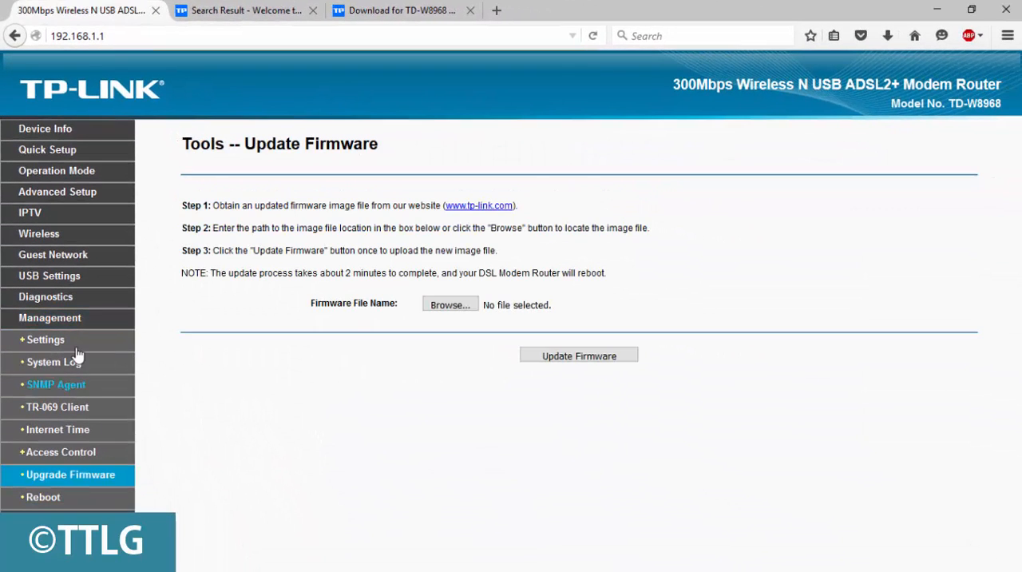
Export the router configuration from Settings and save it as backupsettings.conf
{"action": "left_click", "coordinate": [45, 340]}
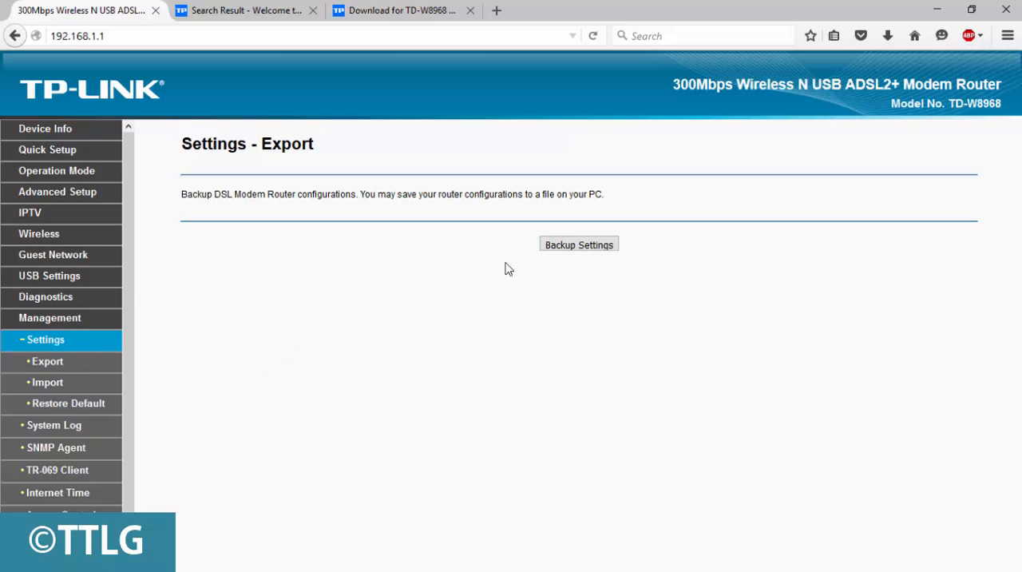
{"action": "left_click", "coordinate": [579, 243]}
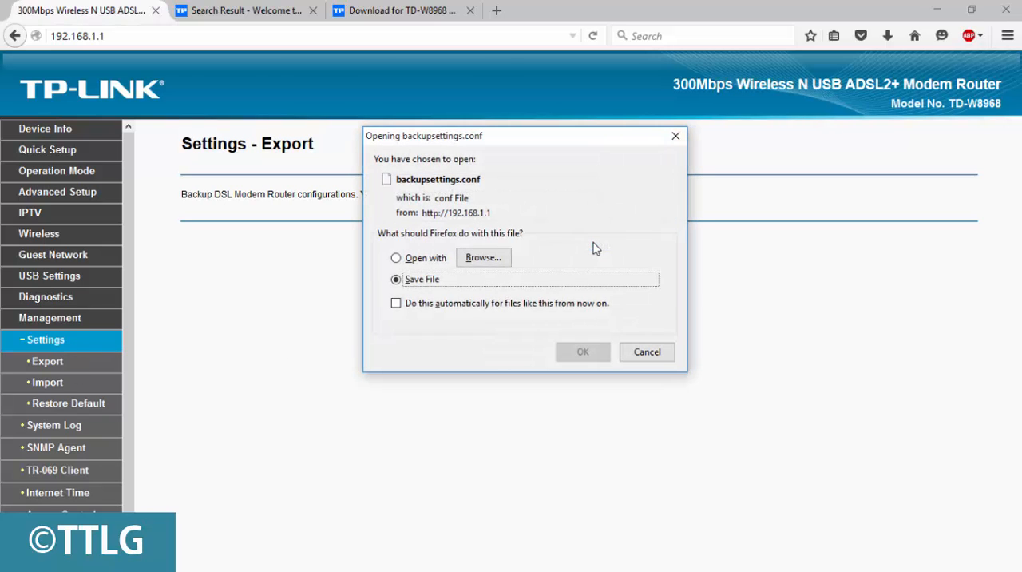
{"action": "left_click", "coordinate": [396, 257]}
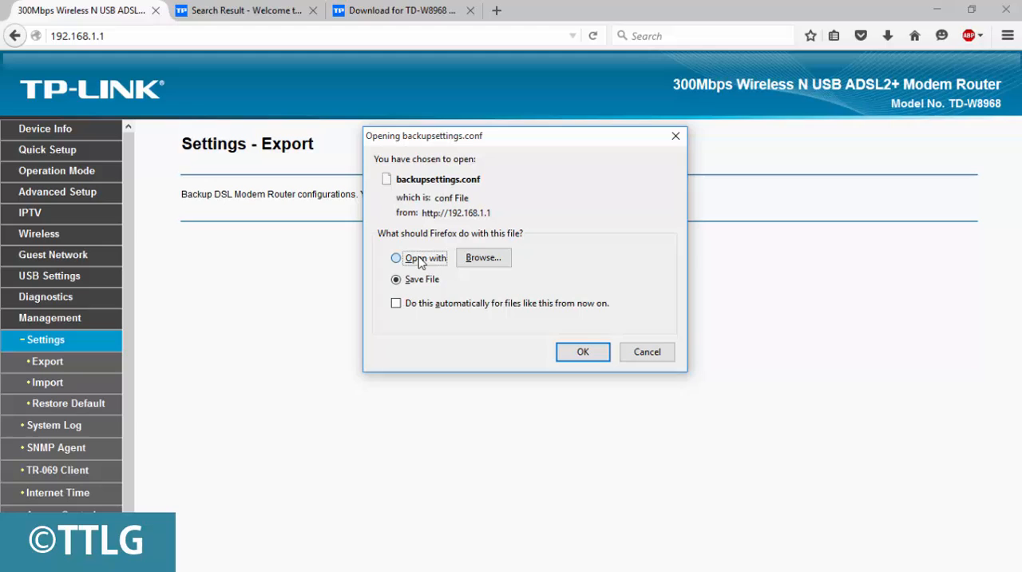
{"action": "left_click", "coordinate": [396, 257]}
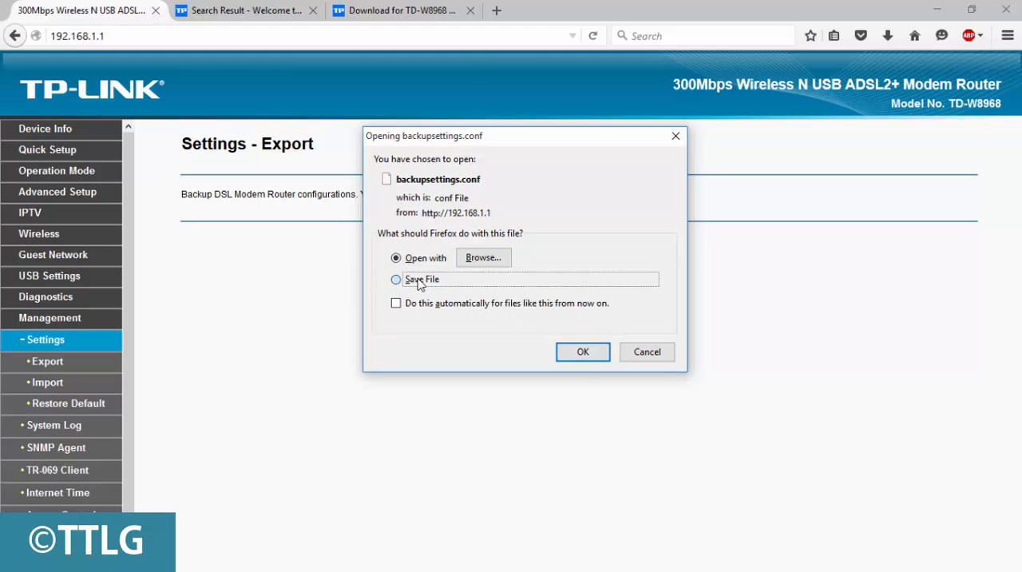
{"action": "left_click", "coordinate": [396, 278]}
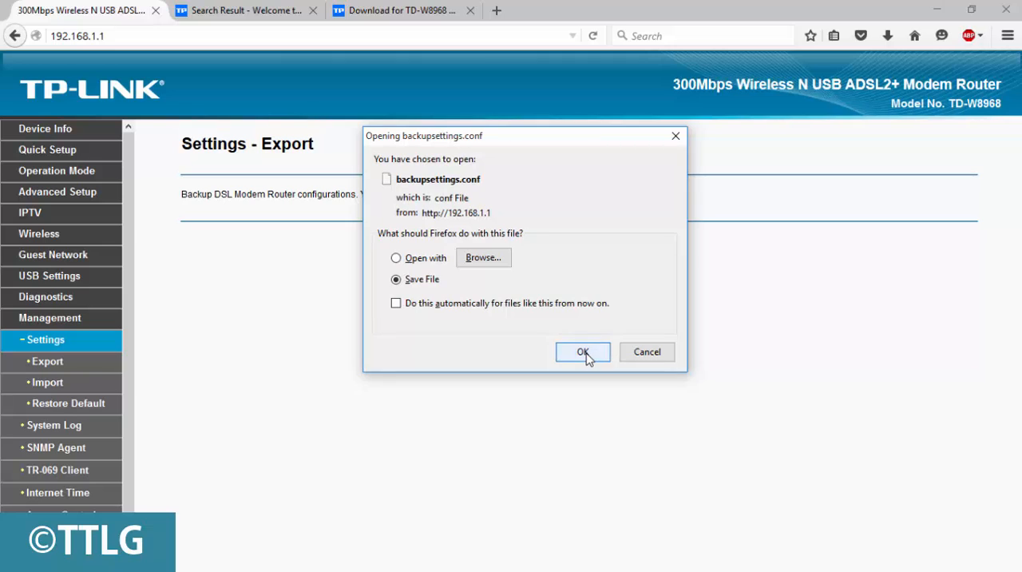
{"action": "left_click", "coordinate": [581, 352]}
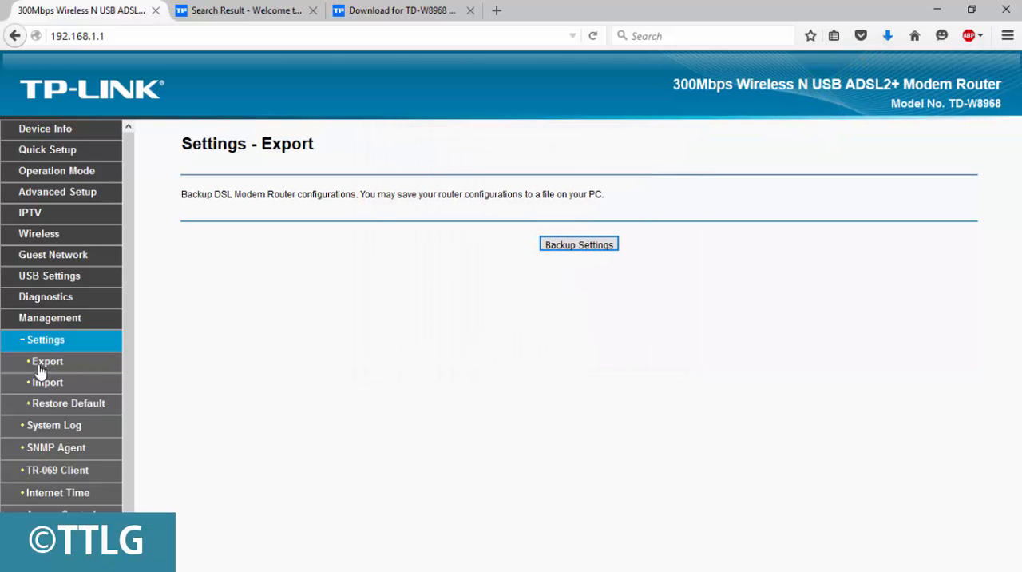
{"action": "mouse_move", "coordinate": [48, 371]}
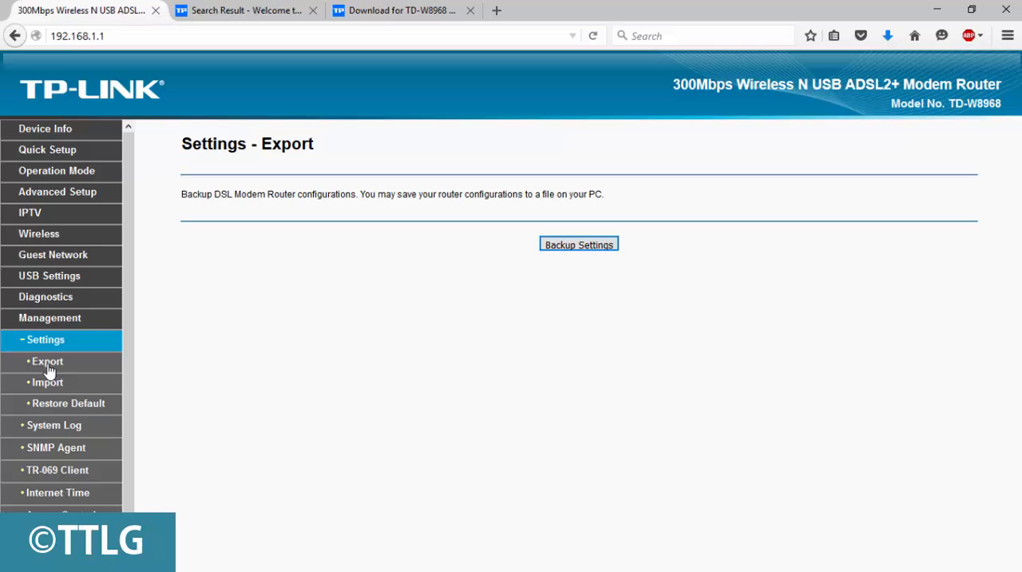
Choose TD-W8968v3_un_1_0_5_150512R42337.bin from Downloads\Compressed\TD-W8968_V3_150512 as the firmware image
{"action": "scroll", "scroll_direction": "down", "scroll_amount": 3}
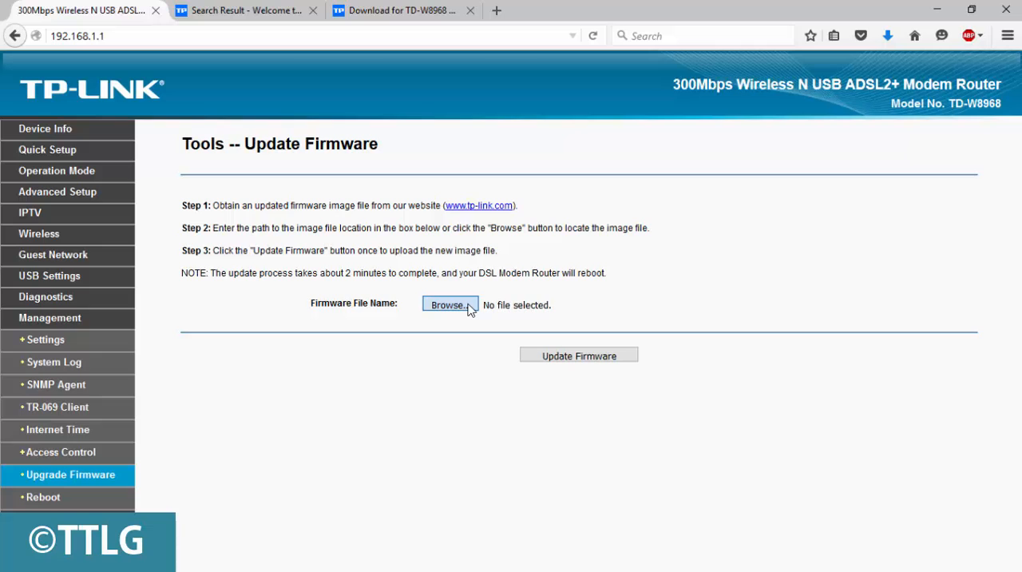
{"action": "left_click", "coordinate": [448, 305]}
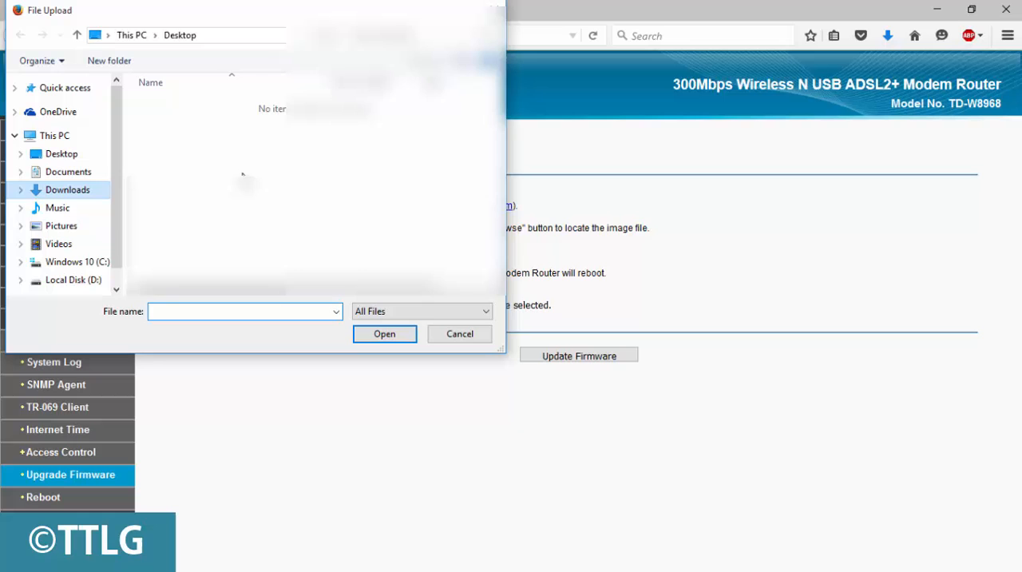
{"action": "left_click", "coordinate": [67, 188]}
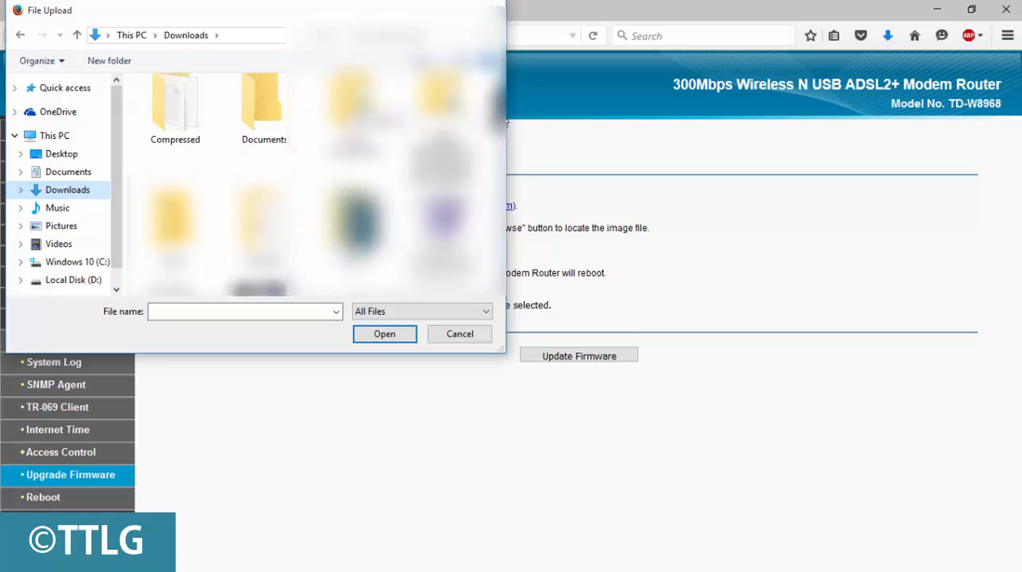
{"action": "scroll", "scroll_direction": "down", "scroll_amount": 3}
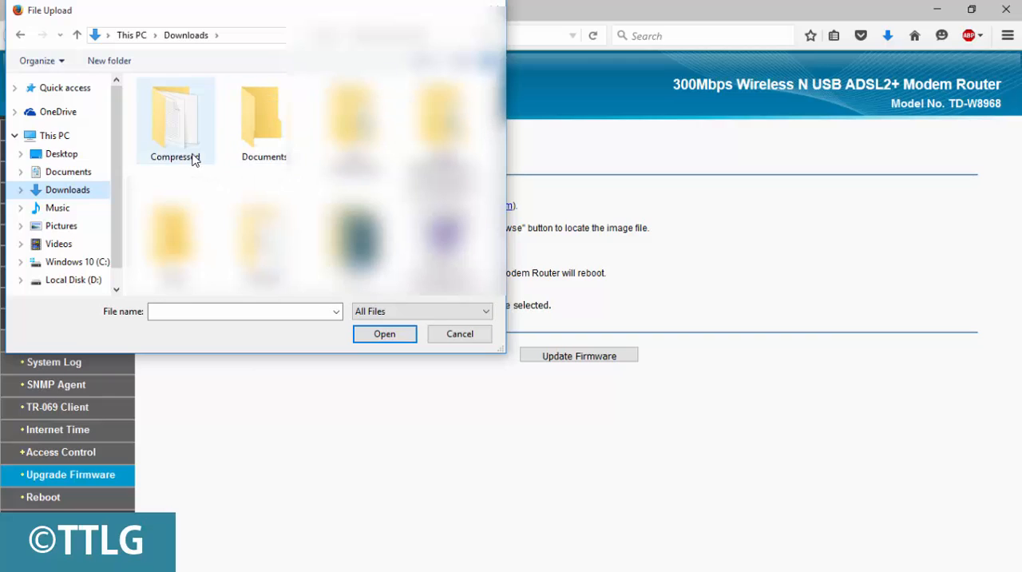
{"action": "double_click", "coordinate": [176, 120]}
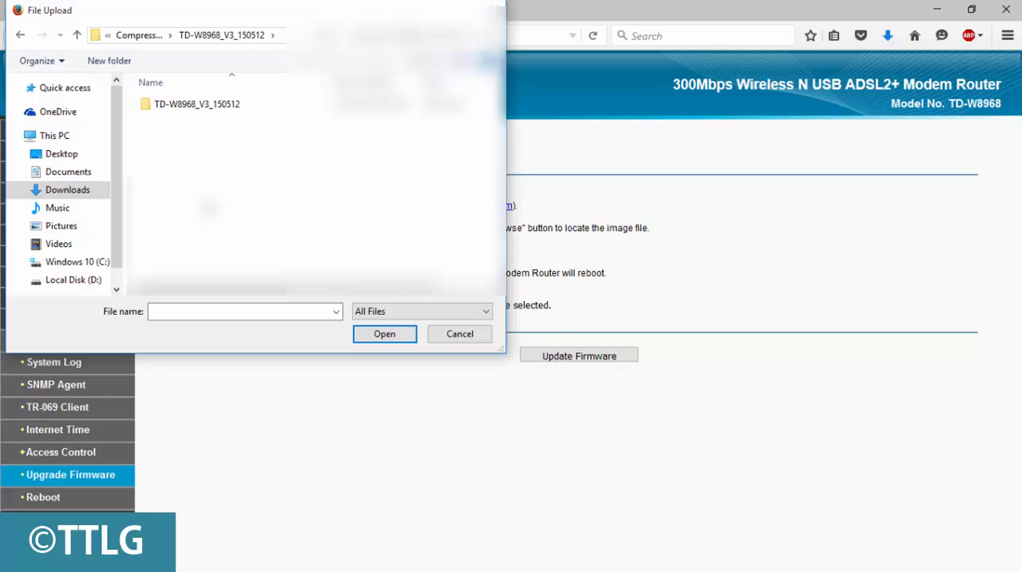
{"action": "double_click", "coordinate": [197, 104]}
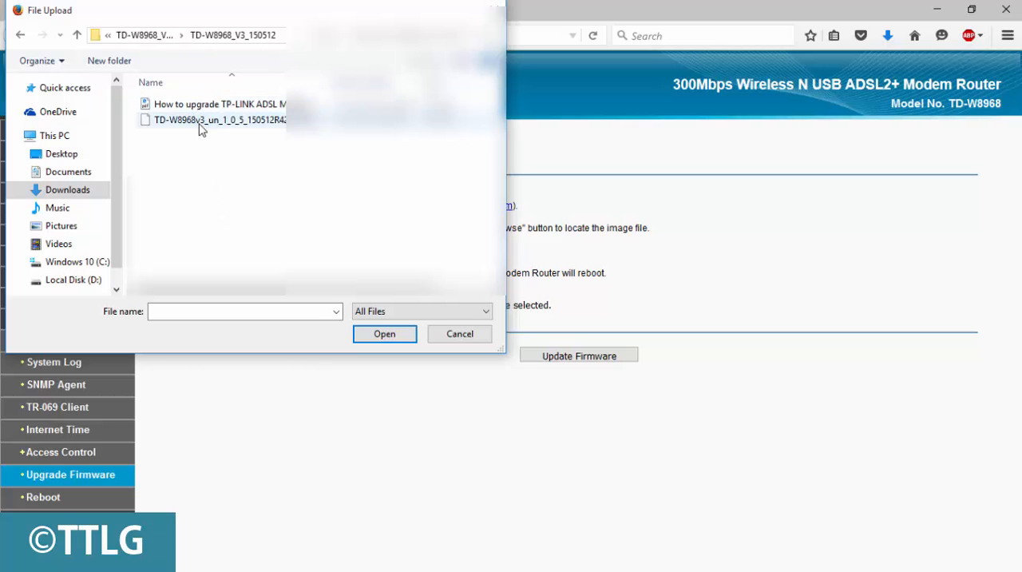
{"action": "left_click", "coordinate": [221, 120]}
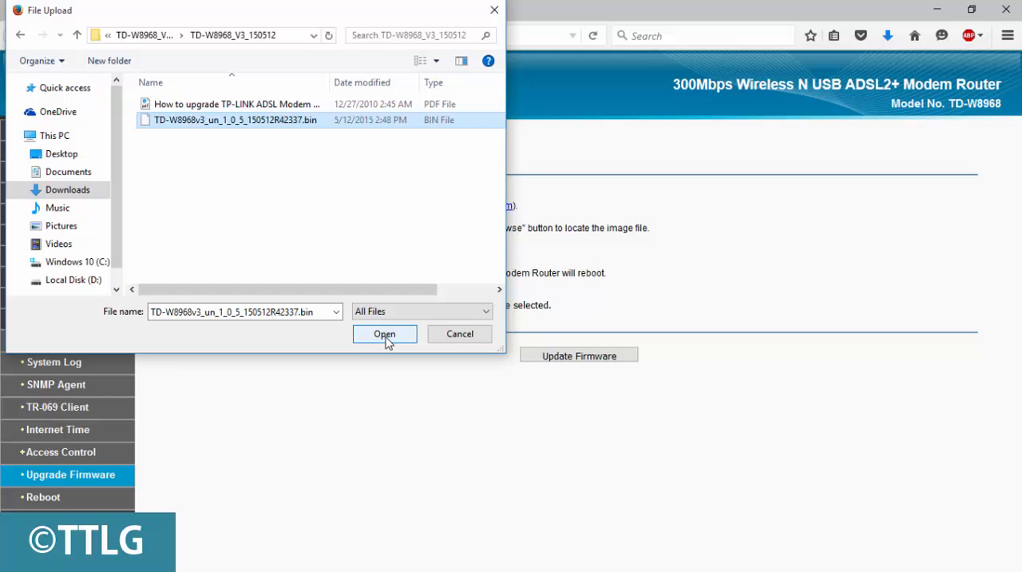
{"action": "left_click", "coordinate": [383, 334]}
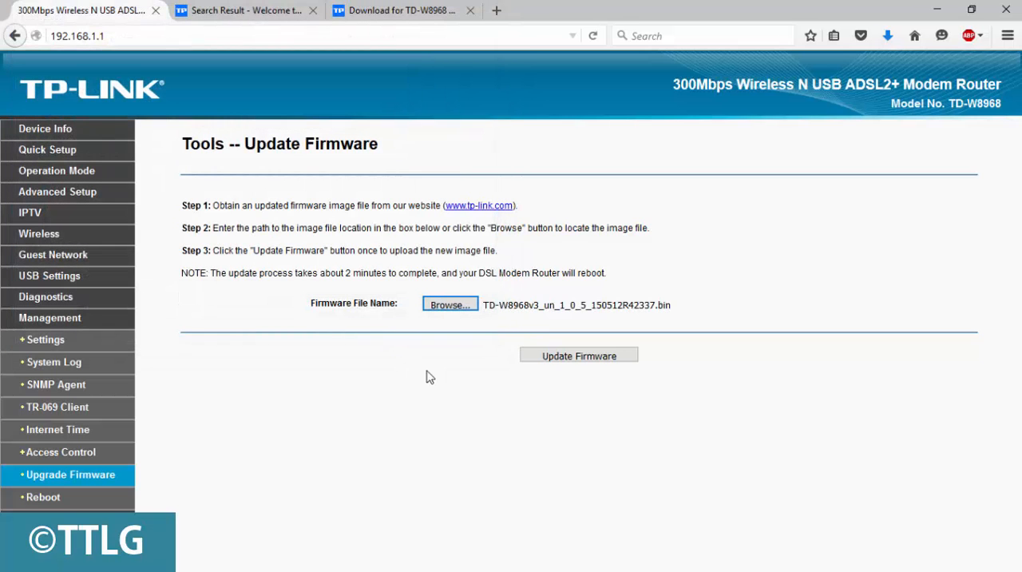
{"action": "mouse_move", "coordinate": [692, 285]}
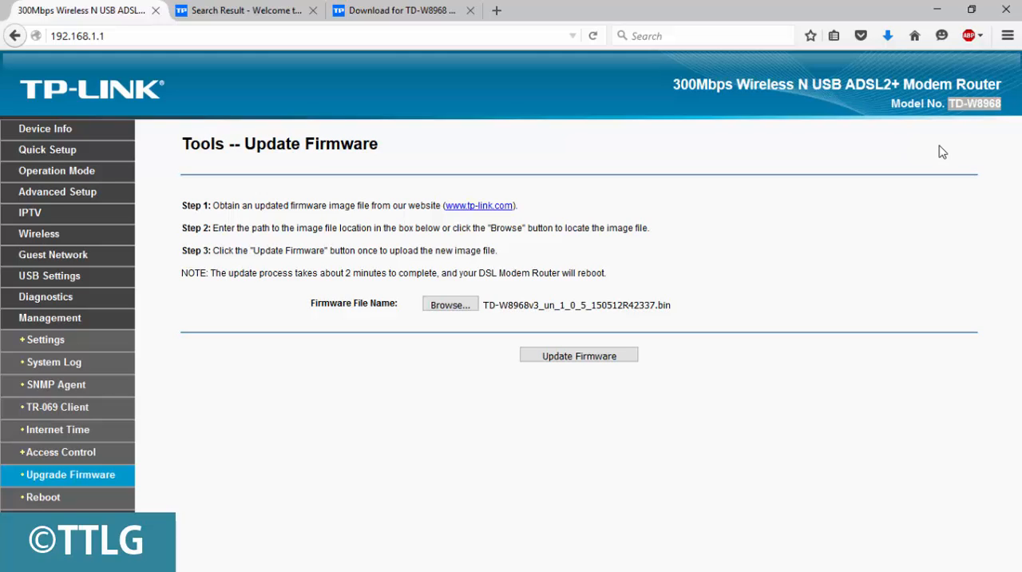
{"action": "mouse_move", "coordinate": [668, 259]}
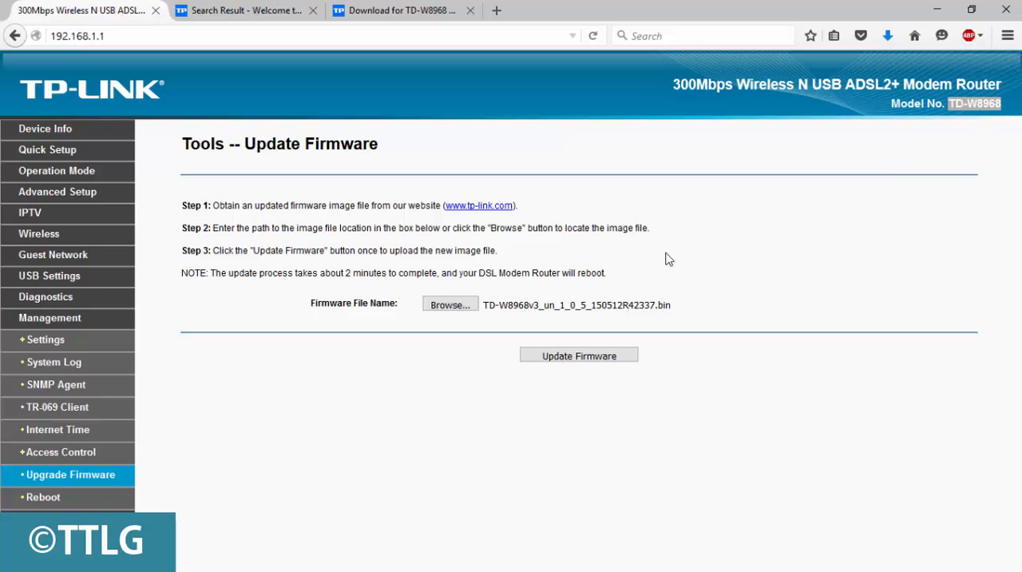
{"action": "mouse_move", "coordinate": [461, 228]}
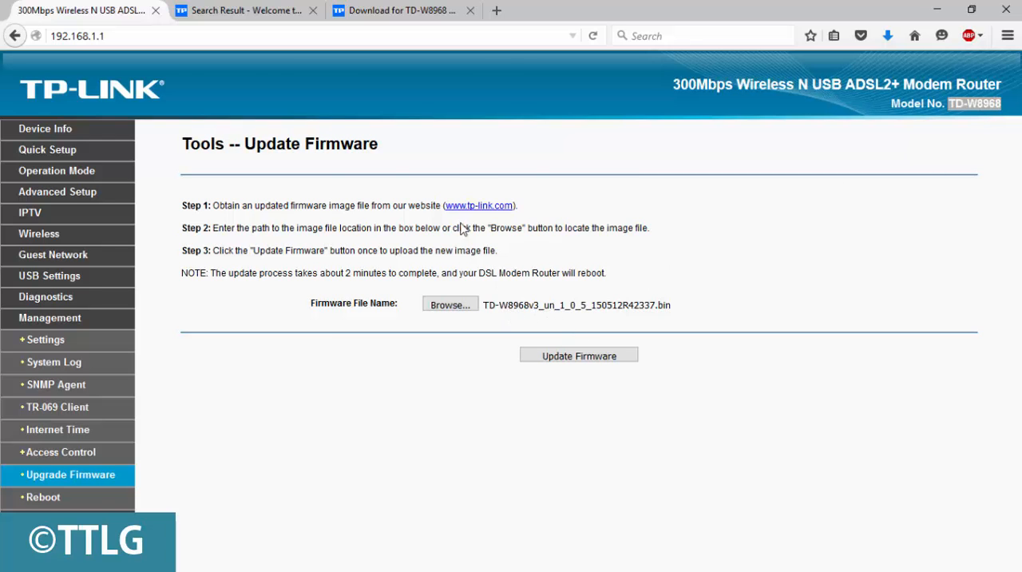
{"action": "left_click", "coordinate": [399, 11]}
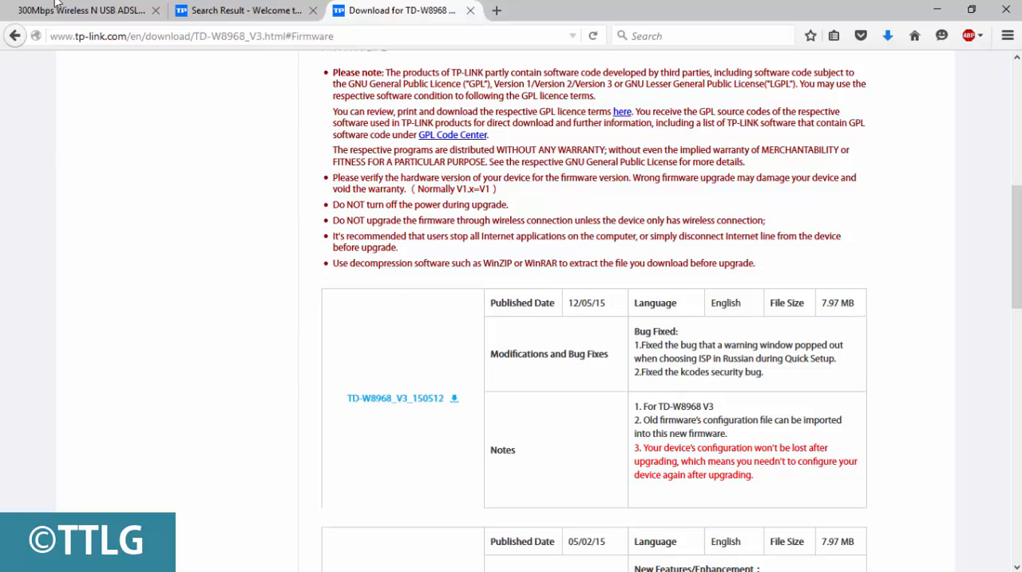
{"action": "left_click", "coordinate": [80, 10]}
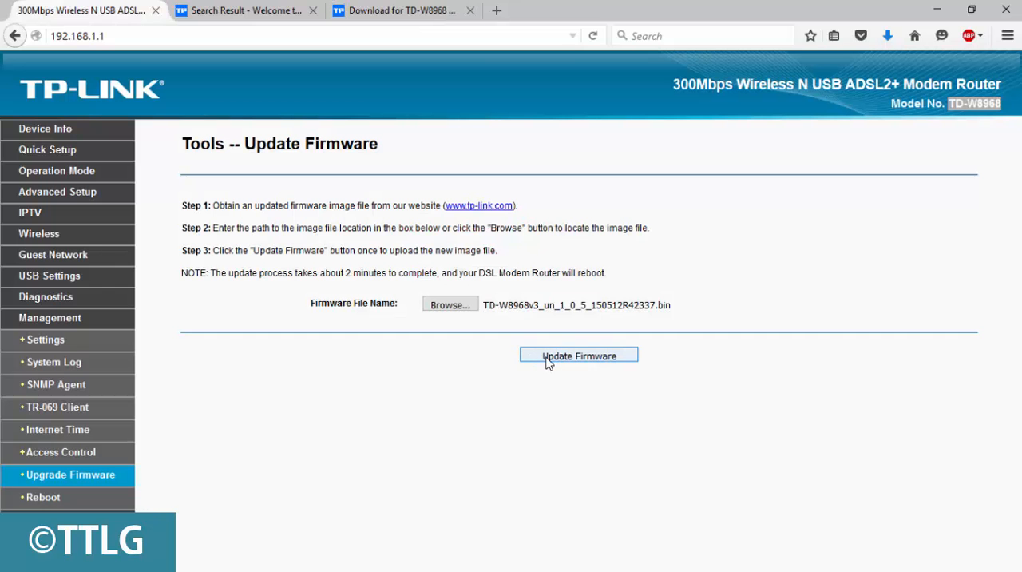
Upload the 1.0.5 firmware to the router and wait through the progress bar and reboot
{"action": "left_click", "coordinate": [579, 355]}
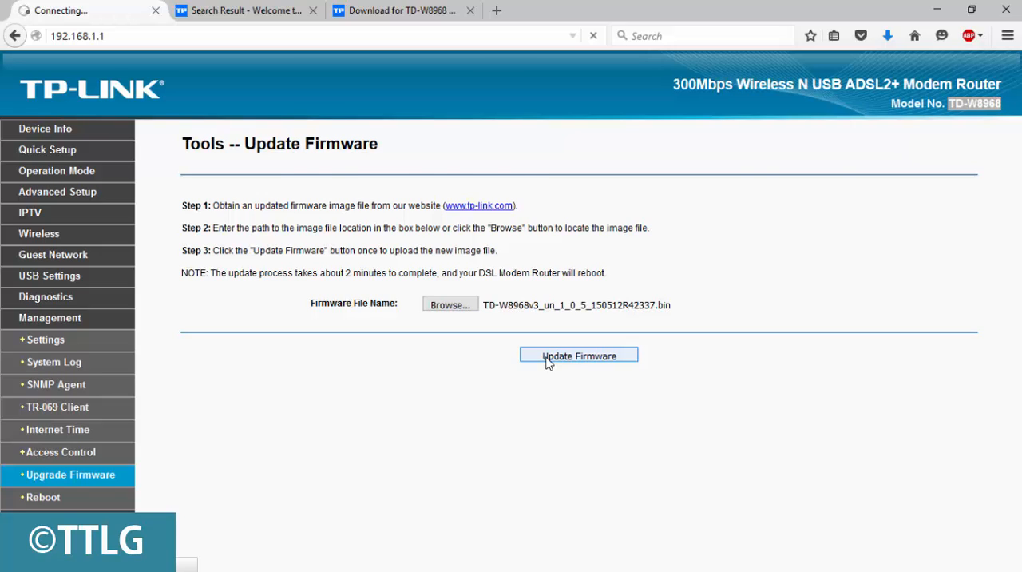
{"action": "left_click", "coordinate": [578, 354]}
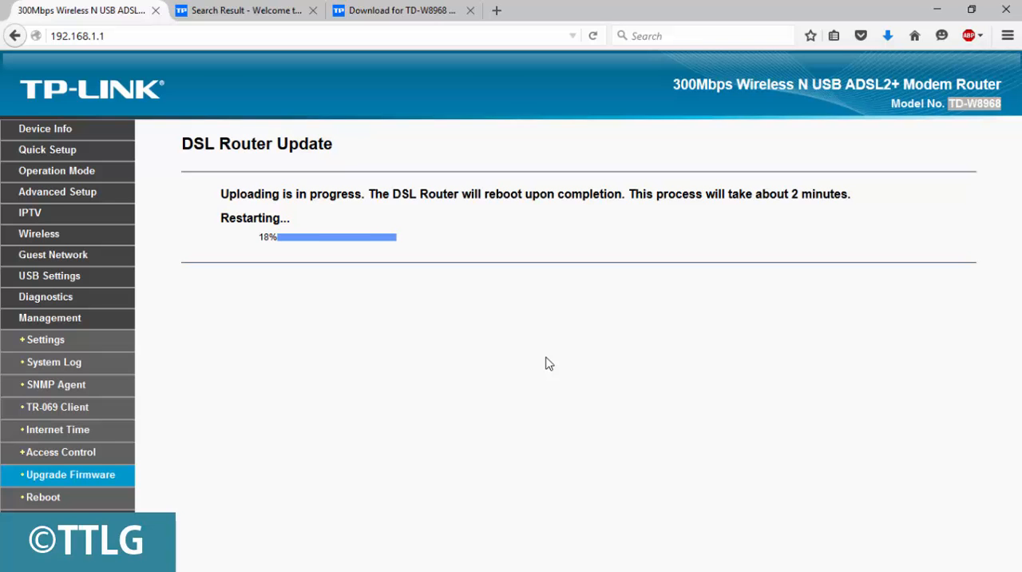
{"action": "left_click", "coordinate": [399, 12]}
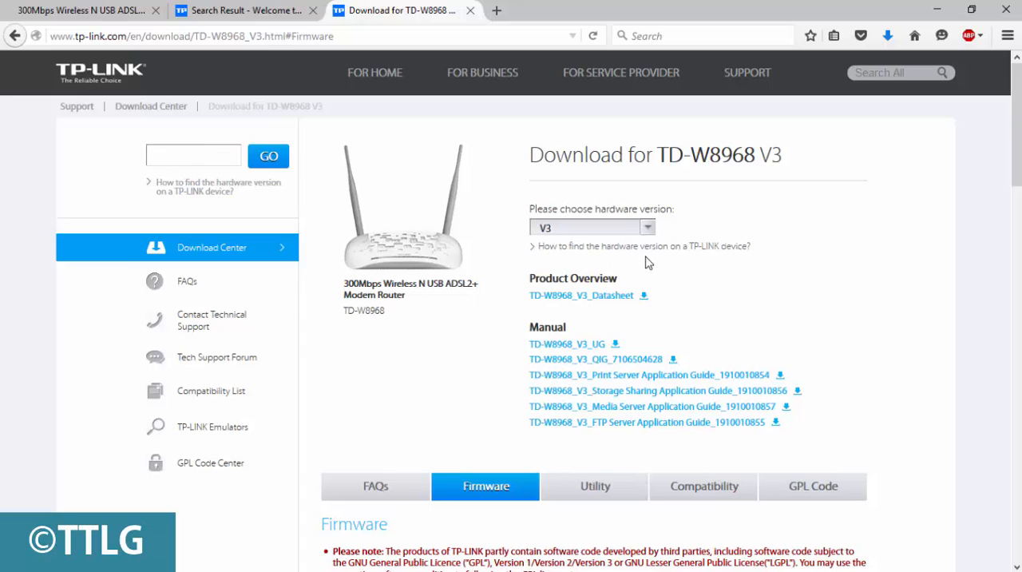
{"action": "left_click", "coordinate": [647, 227]}
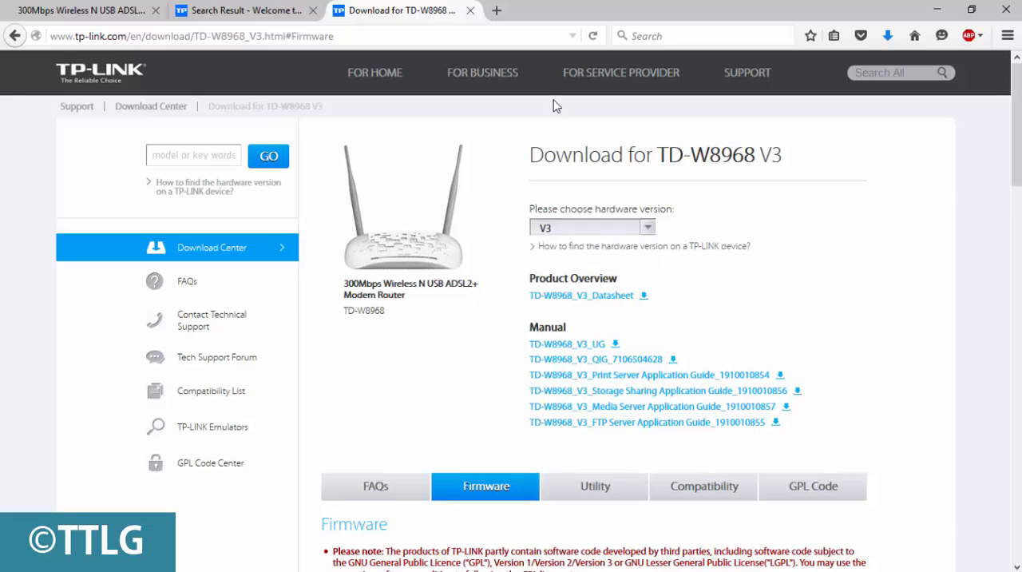
{"action": "left_click", "coordinate": [243, 11]}
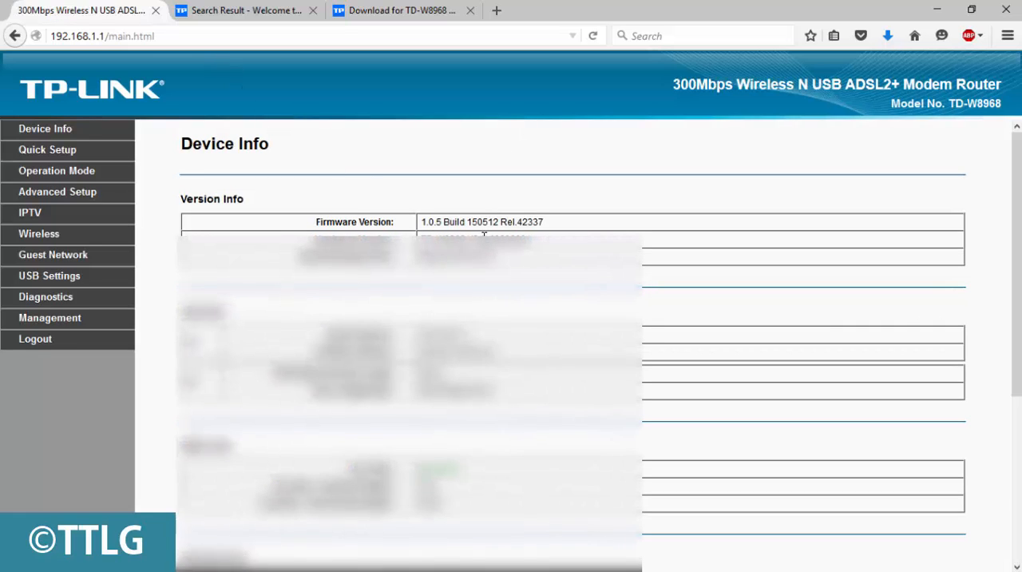
{"action": "mouse_move", "coordinate": [551, 223]}
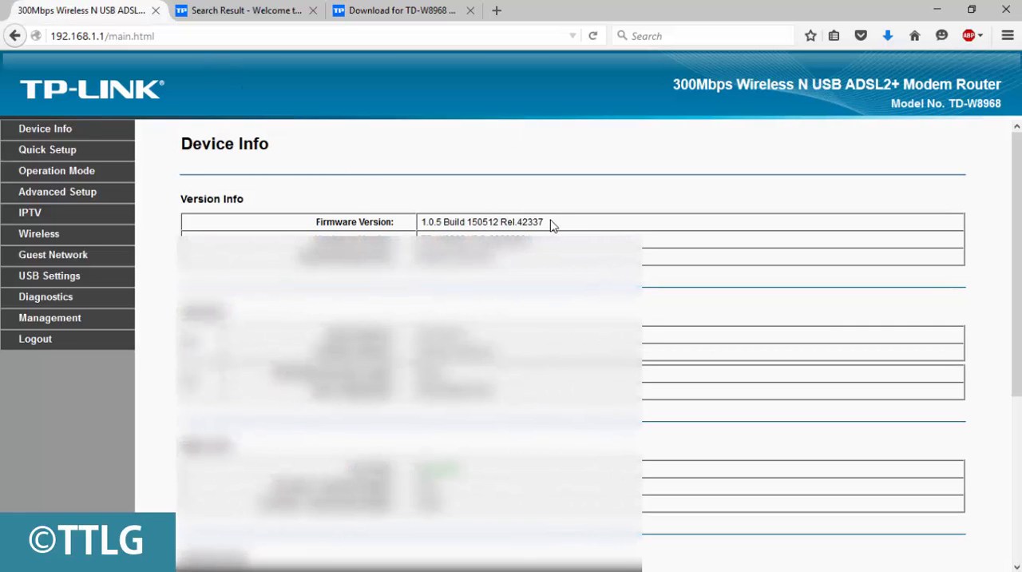
Check Device Info shows firmware 1.0.5 Build 150512 Rel.42337 and expand Management
{"action": "double_click", "coordinate": [521, 222]}
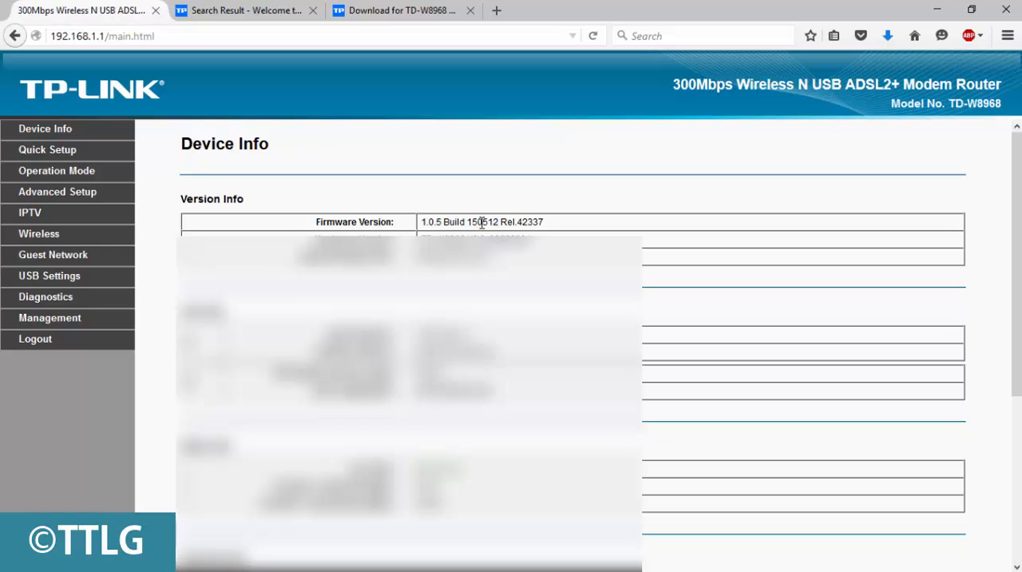
{"action": "mouse_move", "coordinate": [499, 222]}
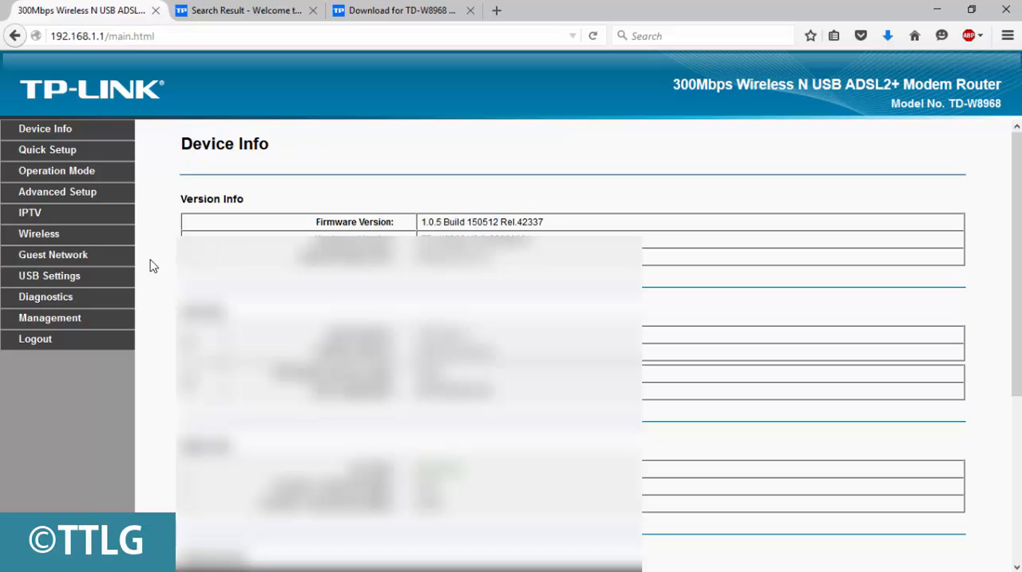
{"action": "left_click", "coordinate": [50, 316]}
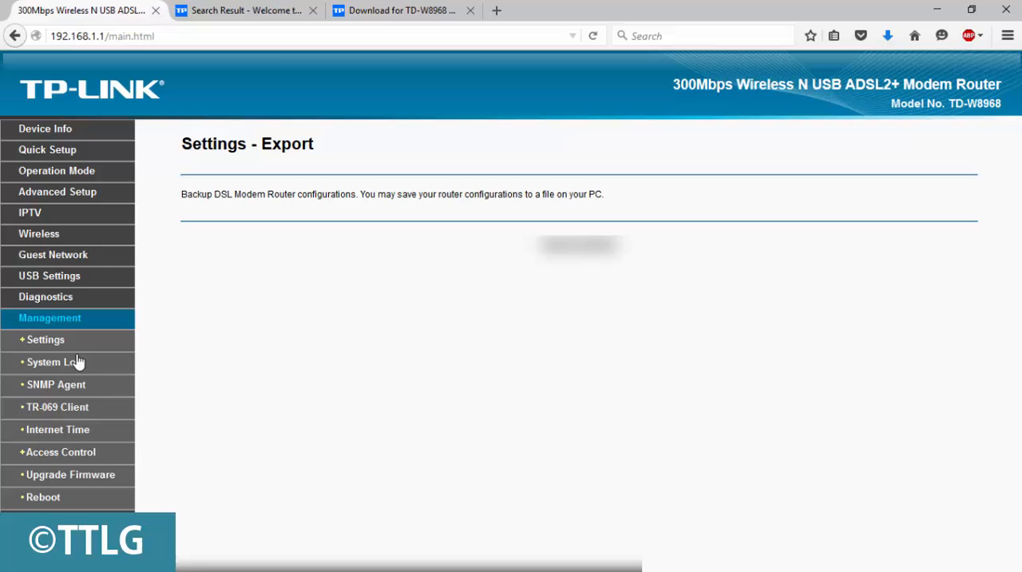
Select backupsettings.conf from Downloads as the import file and start Import Settings
{"action": "left_click", "coordinate": [45, 338]}
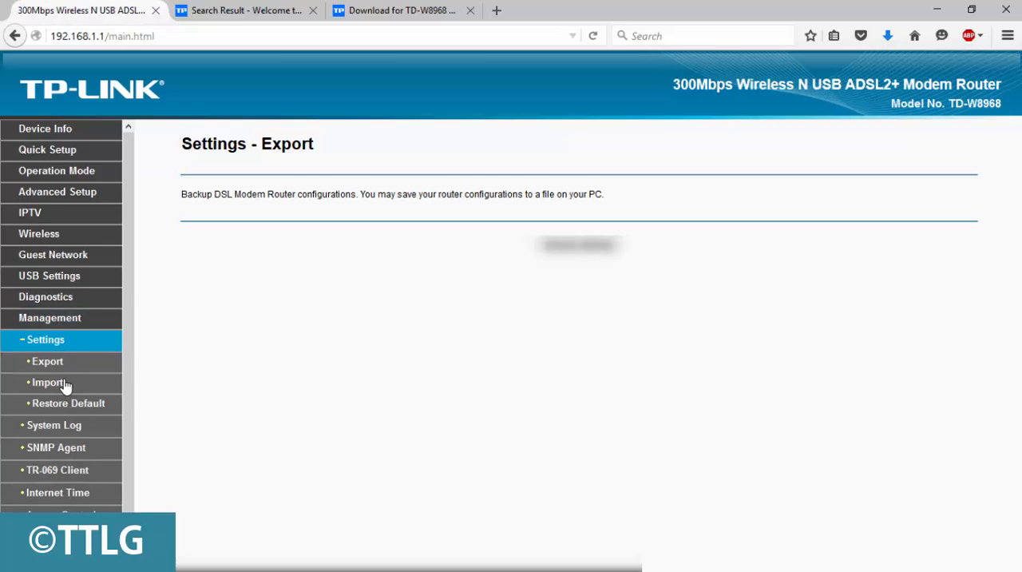
{"action": "left_click", "coordinate": [48, 381]}
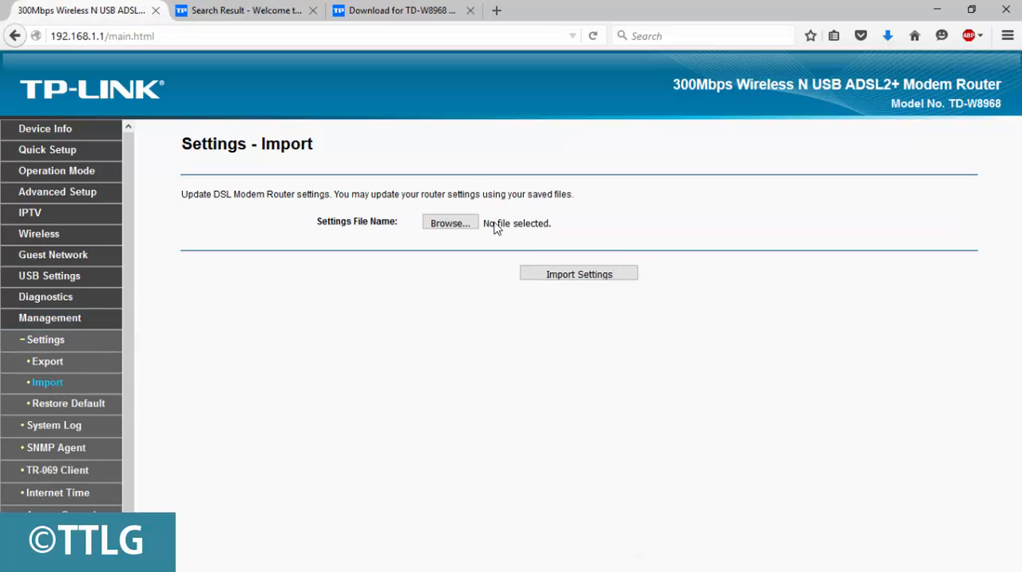
{"action": "left_click", "coordinate": [451, 224]}
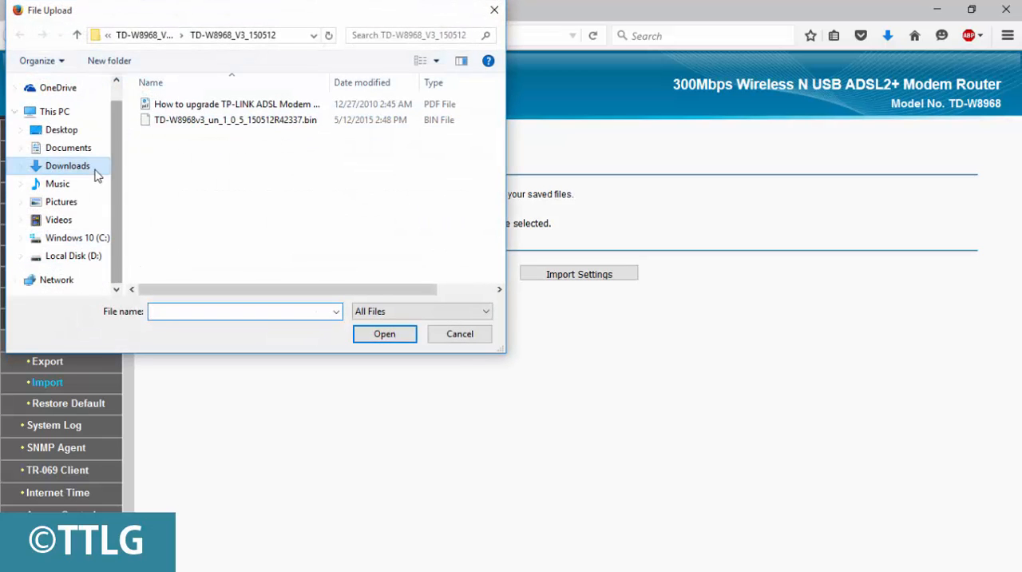
{"action": "left_click", "coordinate": [67, 166]}
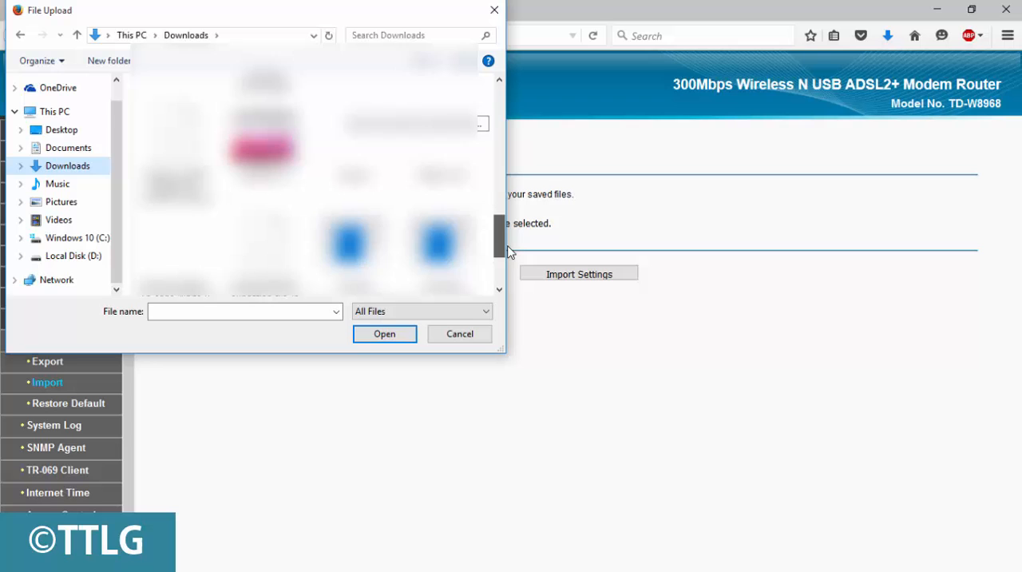
{"action": "scroll", "scroll_direction": "down", "scroll_amount": 3}
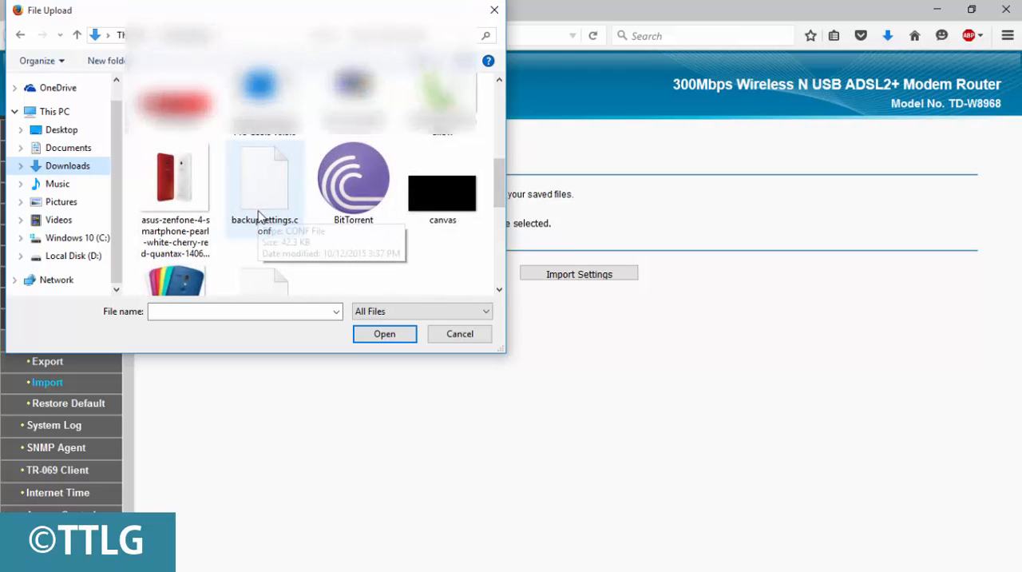
{"action": "left_click", "coordinate": [383, 333]}
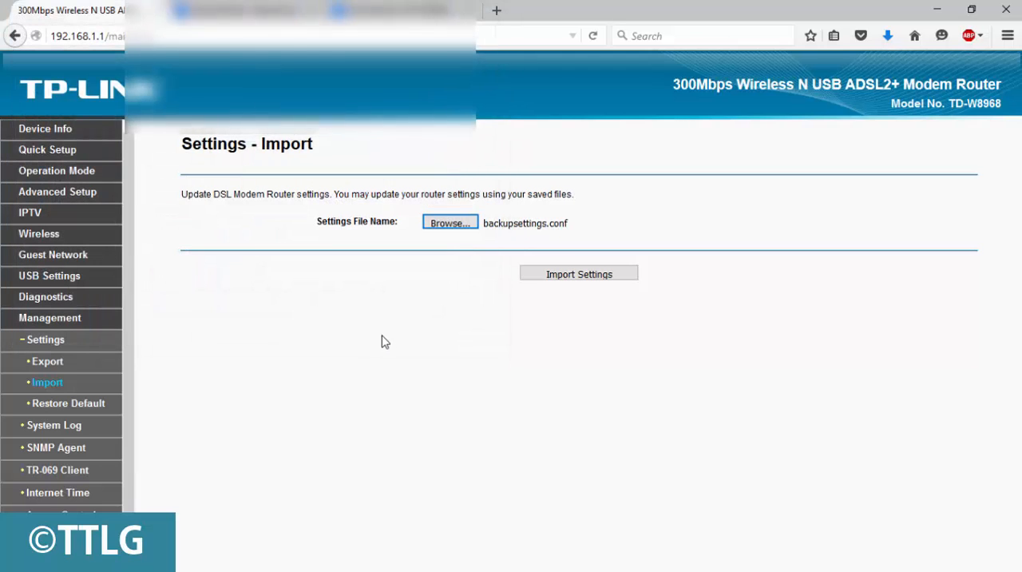
{"action": "left_click", "coordinate": [578, 273]}
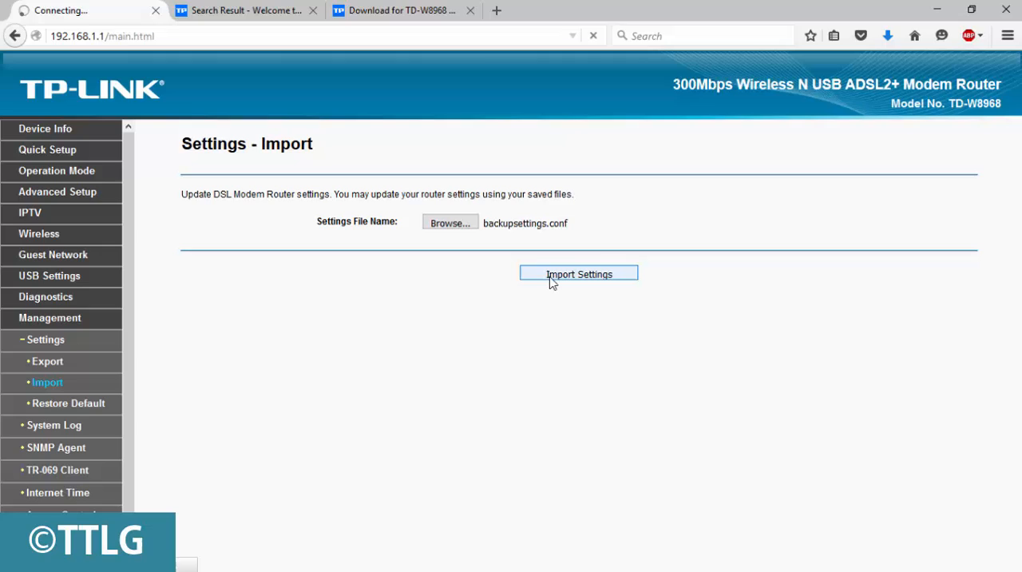
Let the settings import run until the router reboots to the 192.168.1.1 login page
{"action": "left_click", "coordinate": [578, 273]}
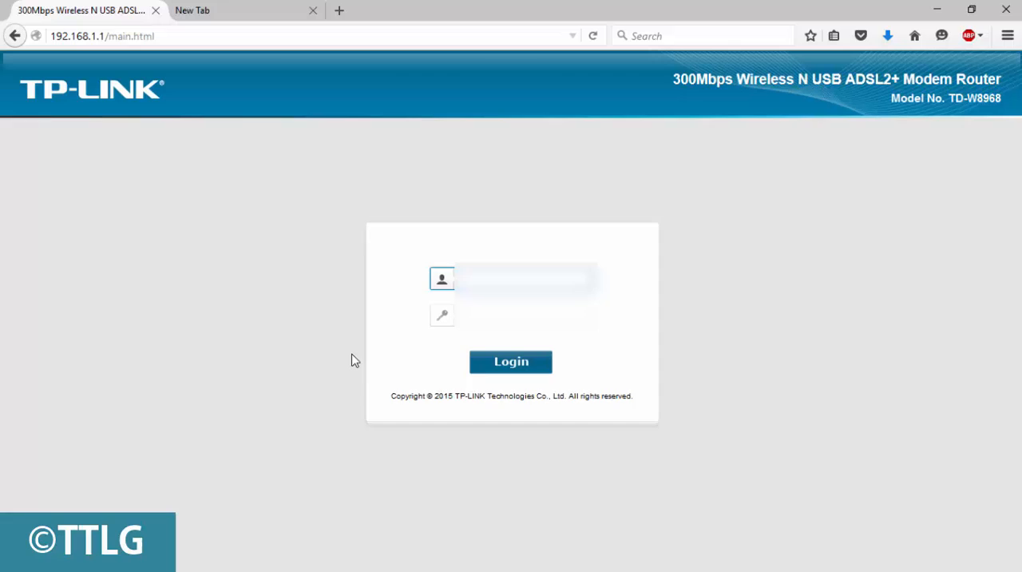
Log back into the router and scroll through the Device Info page
{"action": "left_click", "coordinate": [511, 361]}
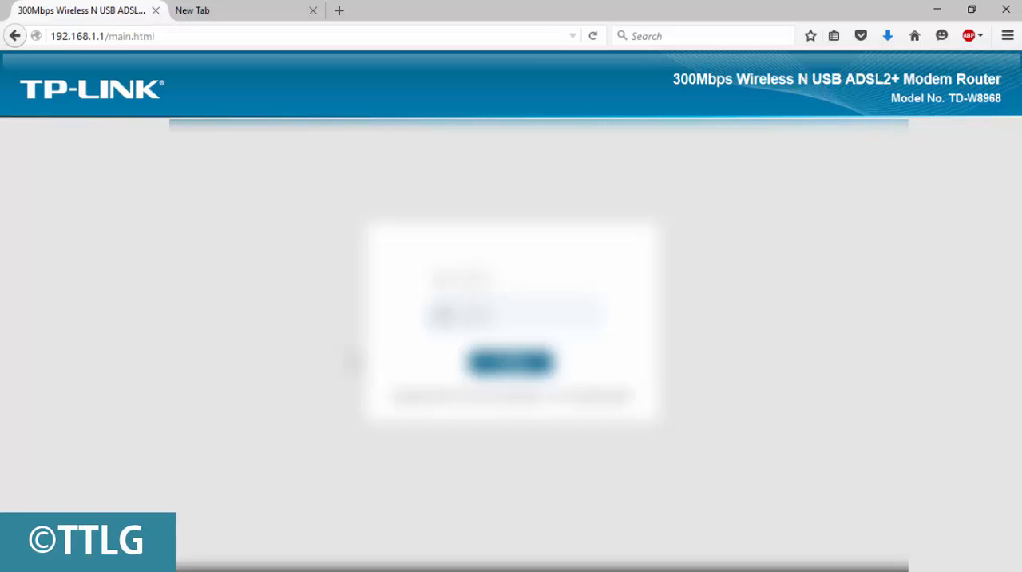
{"action": "left_click", "coordinate": [511, 363]}
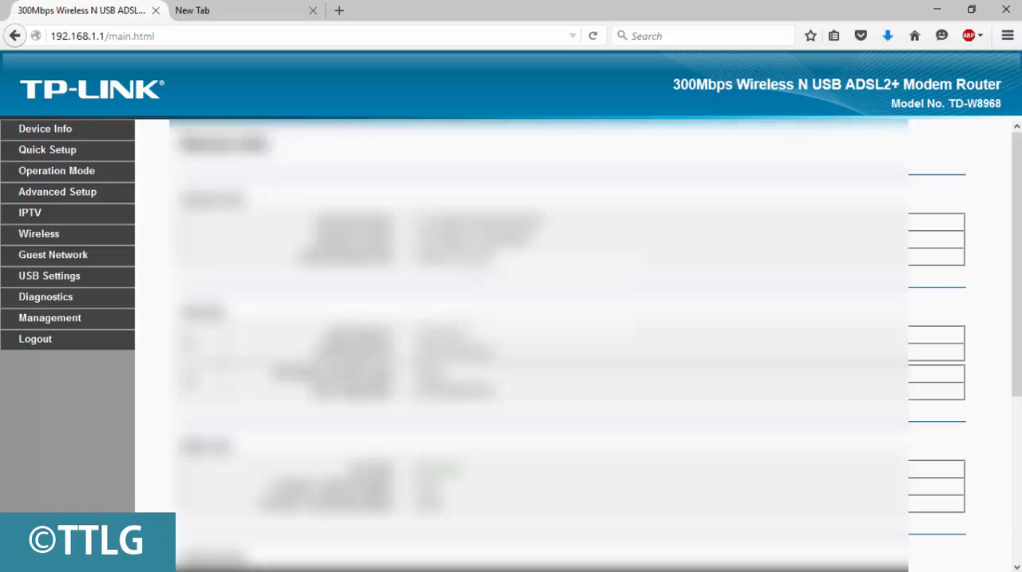
{"action": "scroll", "scroll_direction": "down", "scroll_amount": 3}
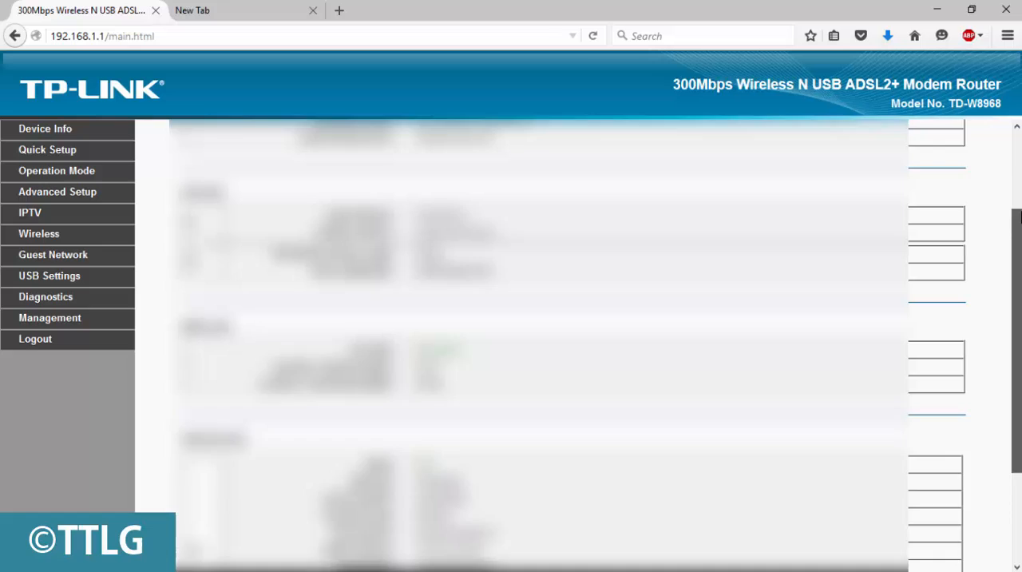